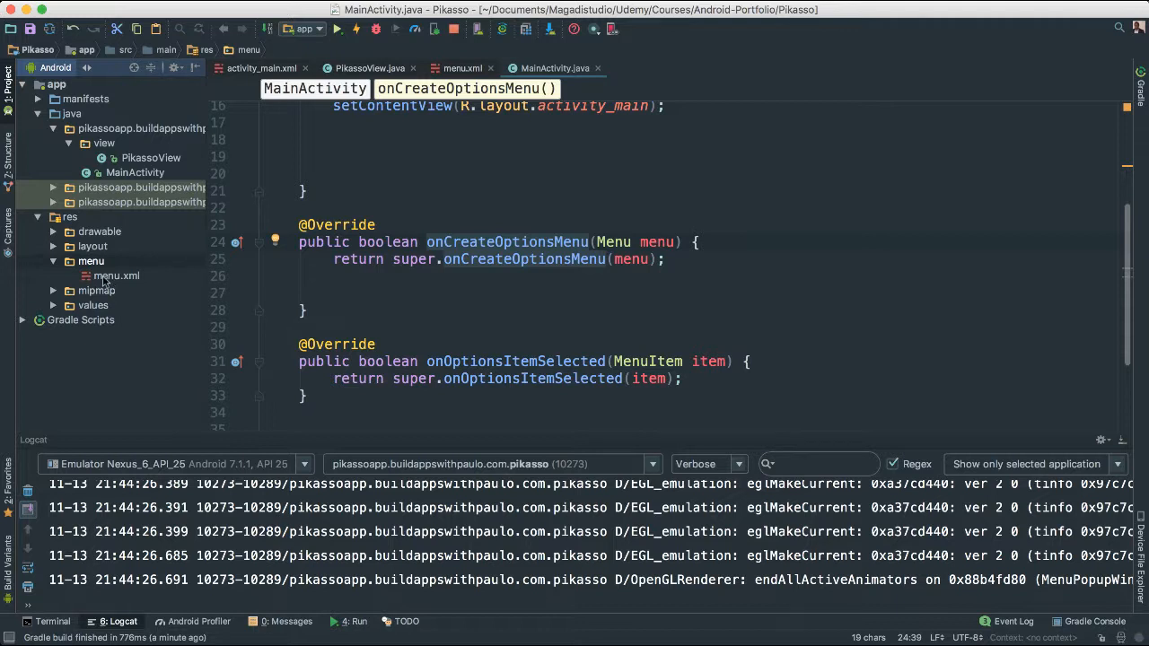
{"action": "mouse_move", "coordinate": [632, 277]}
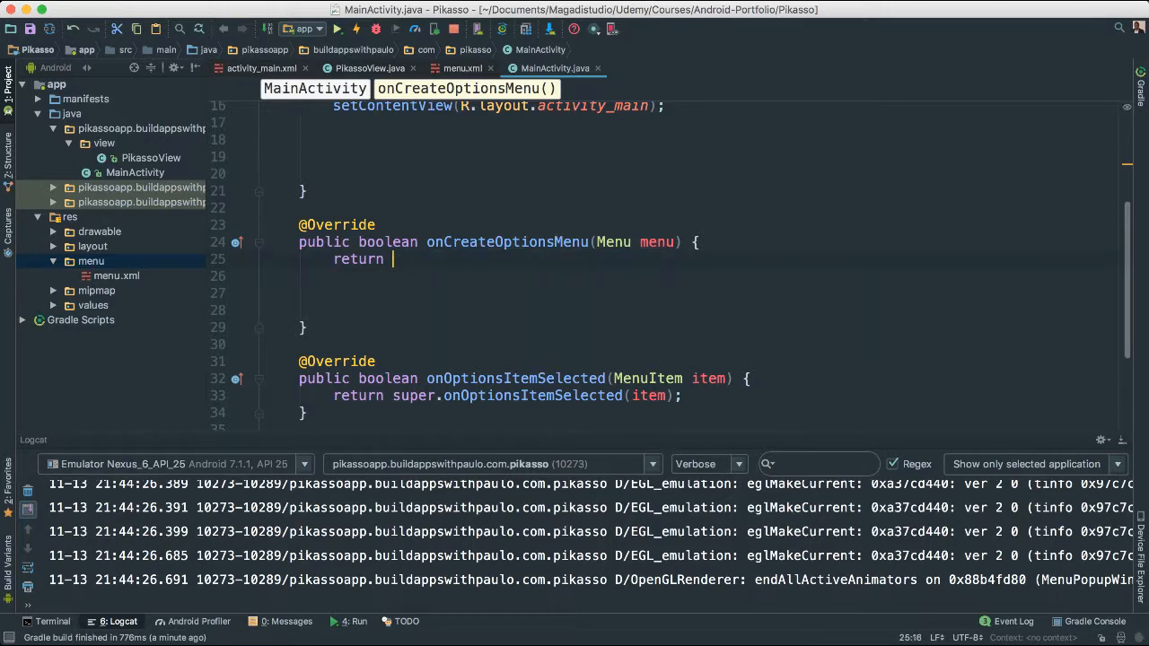
Have onCreateOptionsMenu return true and declare MenuInflater inflater = getMenuInflater()
{"action": "type", "text": "true;"}
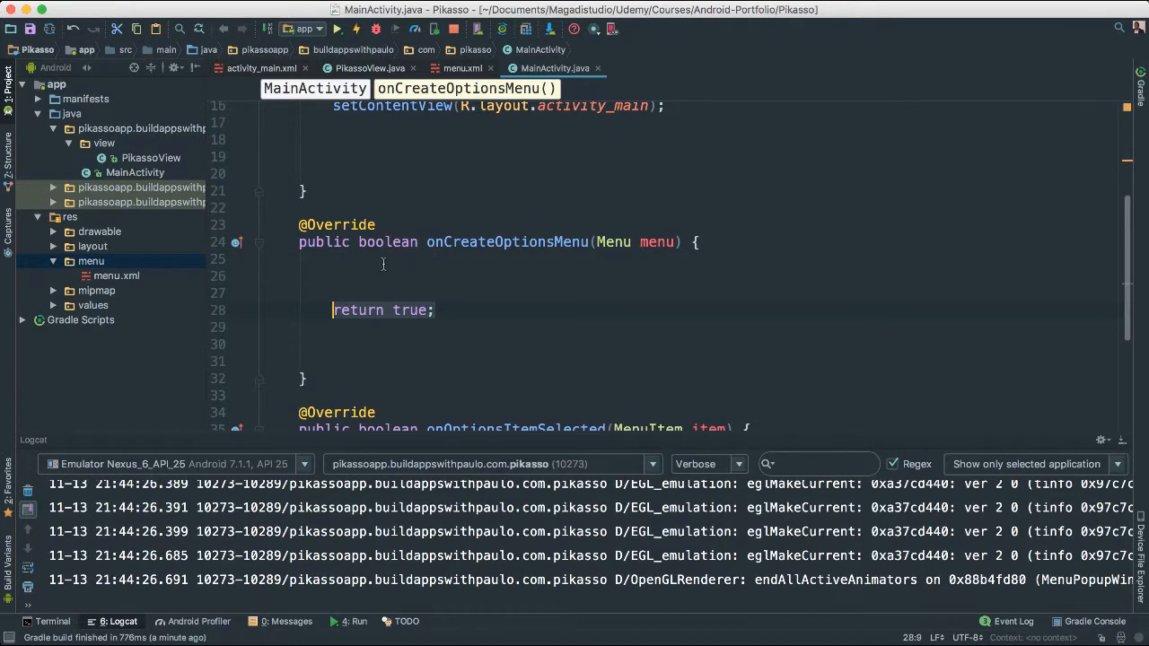
{"action": "type", "text": "Me"}
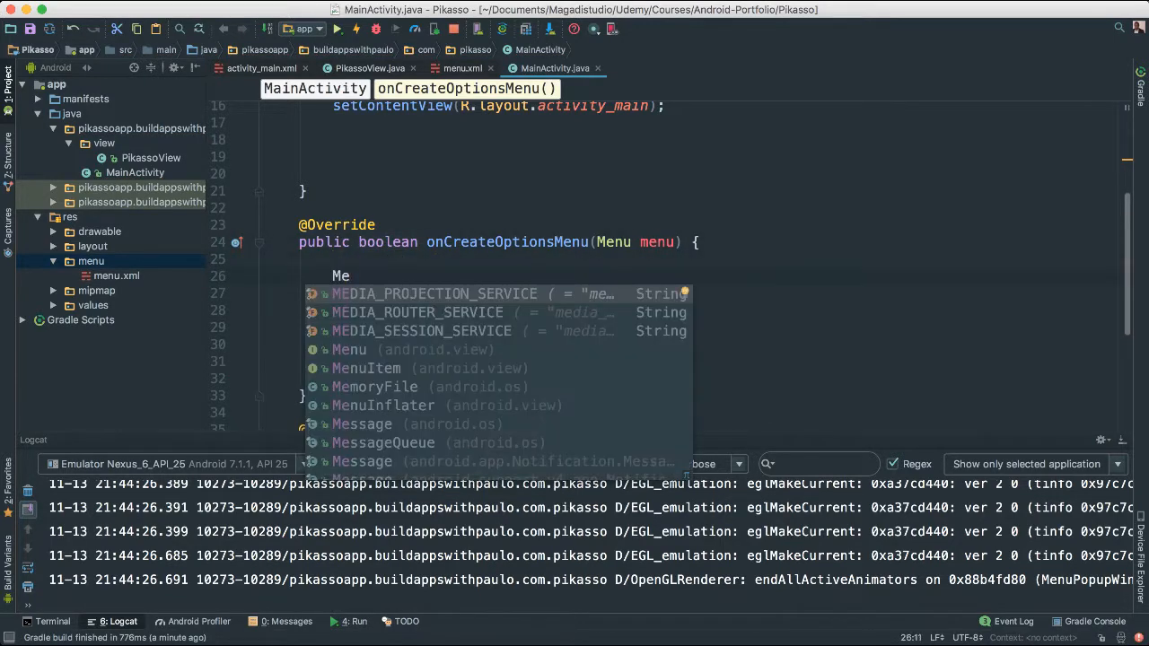
{"action": "type", "text": "nuInflater"}
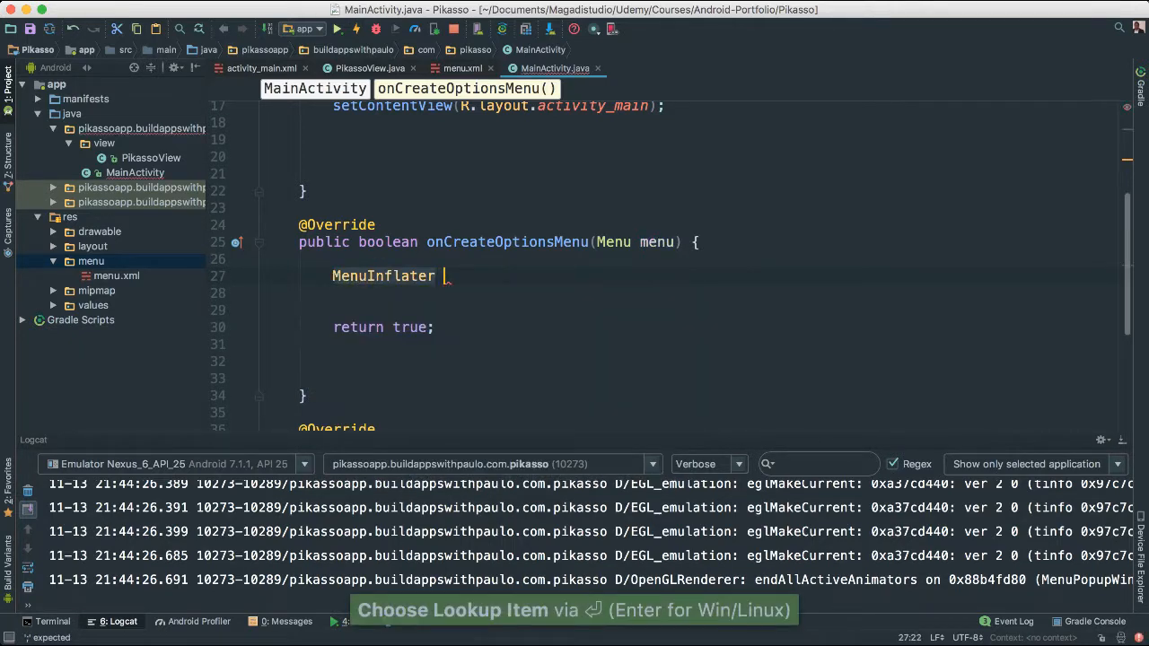
{"action": "type", "text": "inflater"}
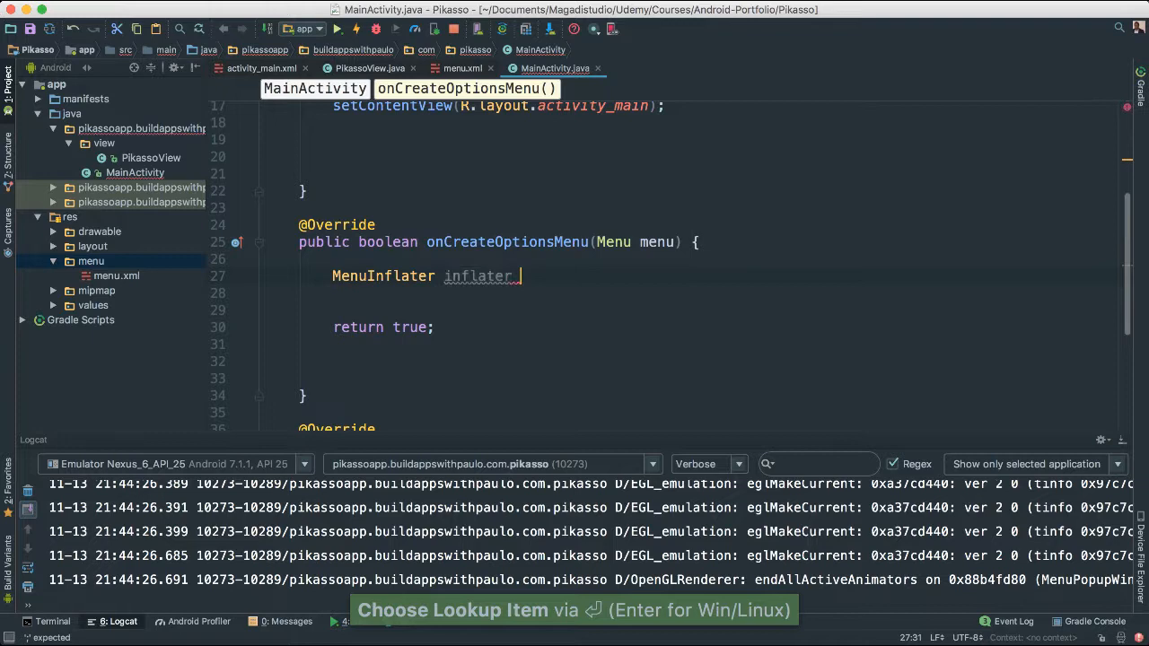
{"action": "type", "text": "= getMenuInflater();"}
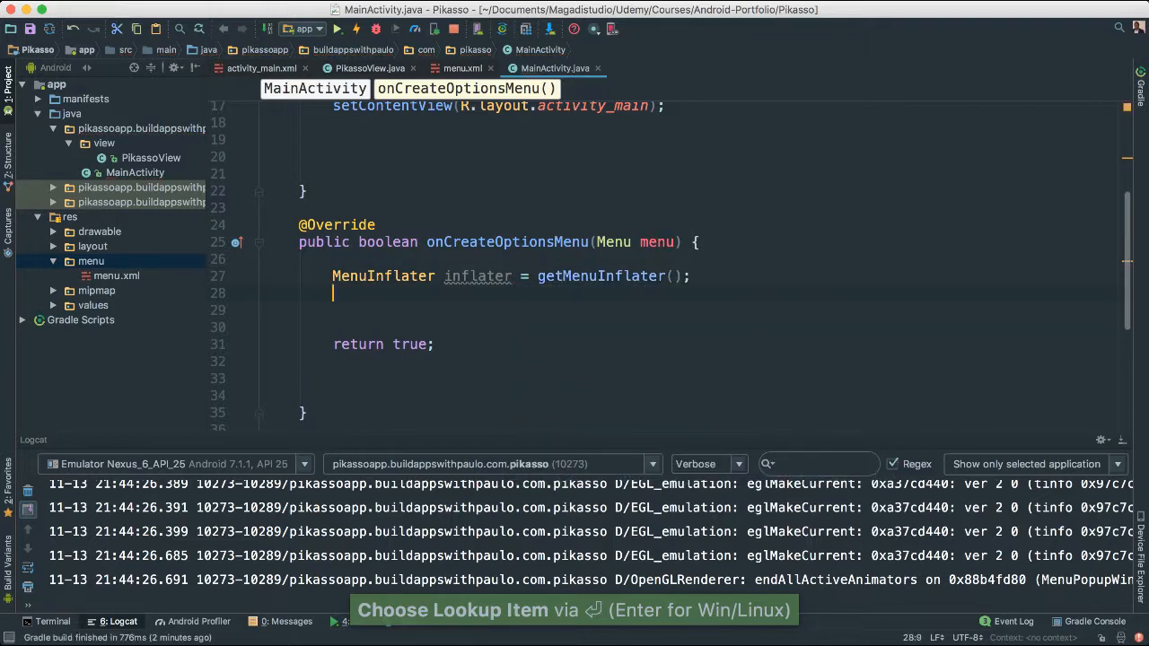
Add inflater.inflate(R.menu.menu, menu) to load the menu resource
{"action": "type", "text": "if"}
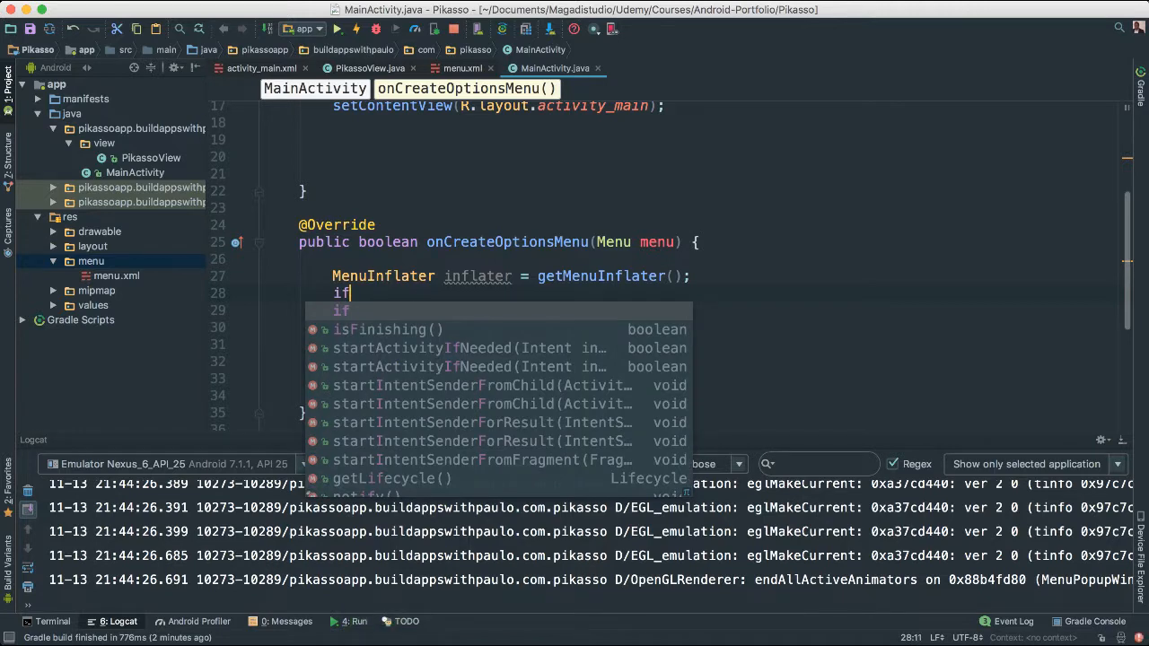
{"action": "type", "text": "inflater.i"}
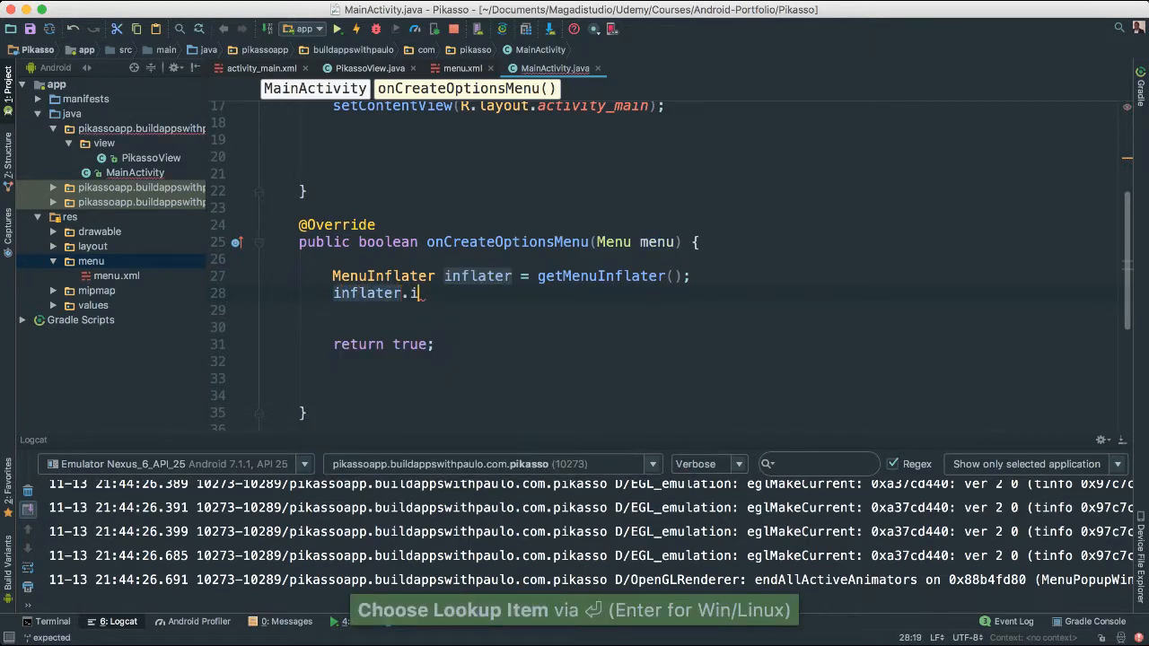
{"action": "type", "text": "nflate(R.menu.menu);"}
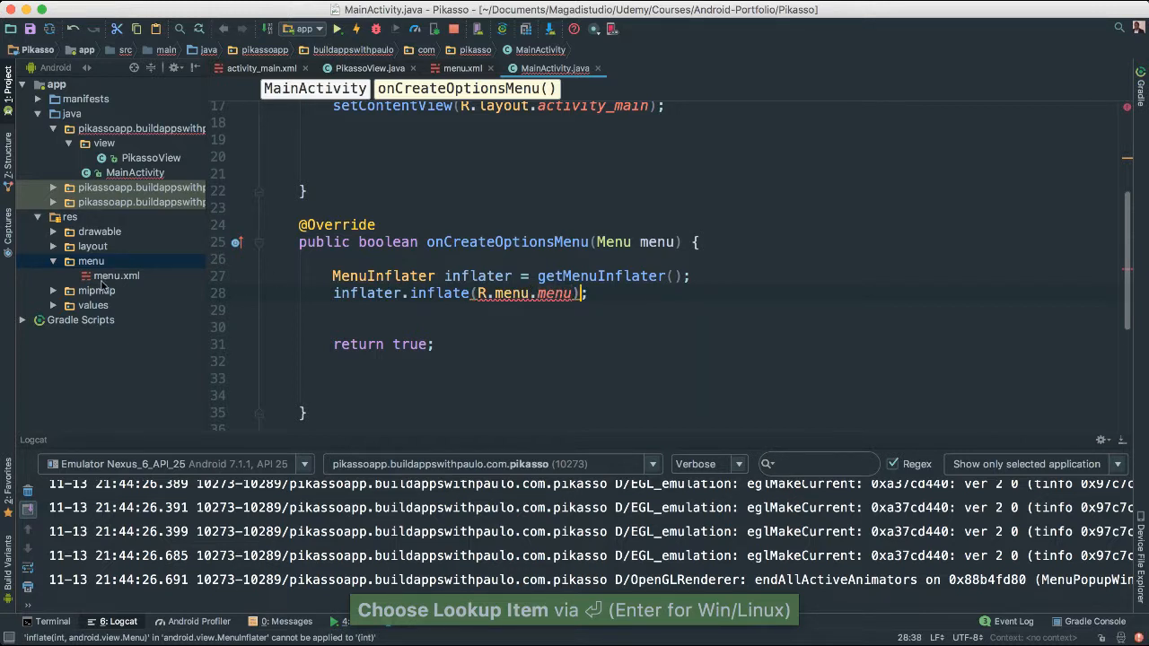
{"action": "mouse_move", "coordinate": [589, 303]}
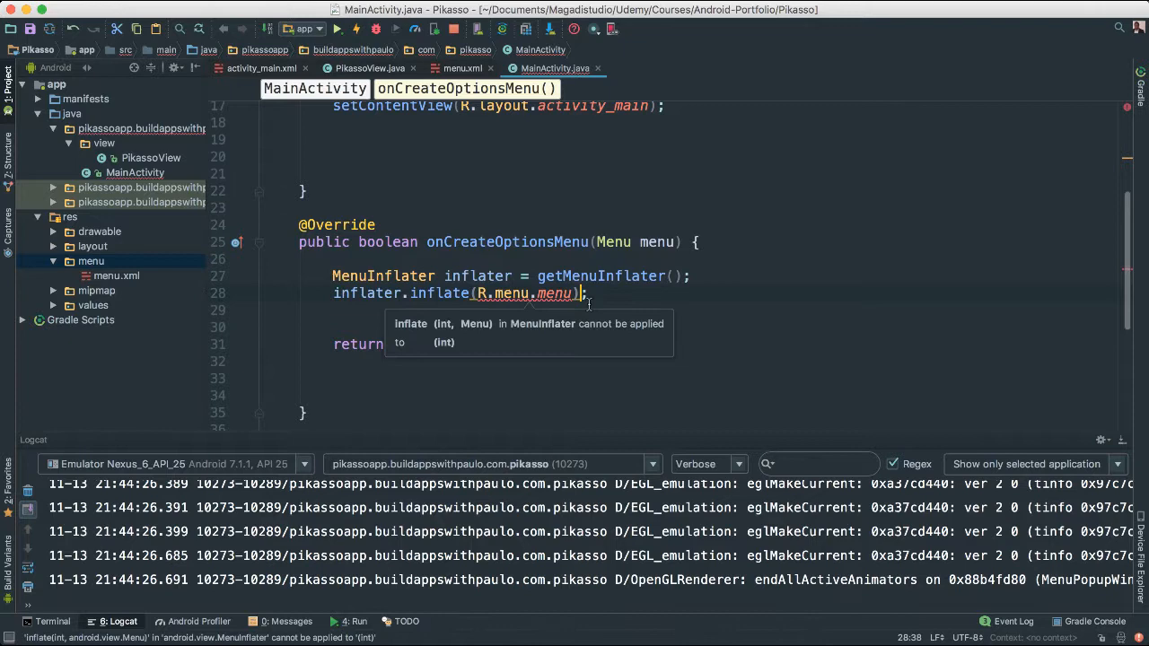
{"action": "type", "text": ","}
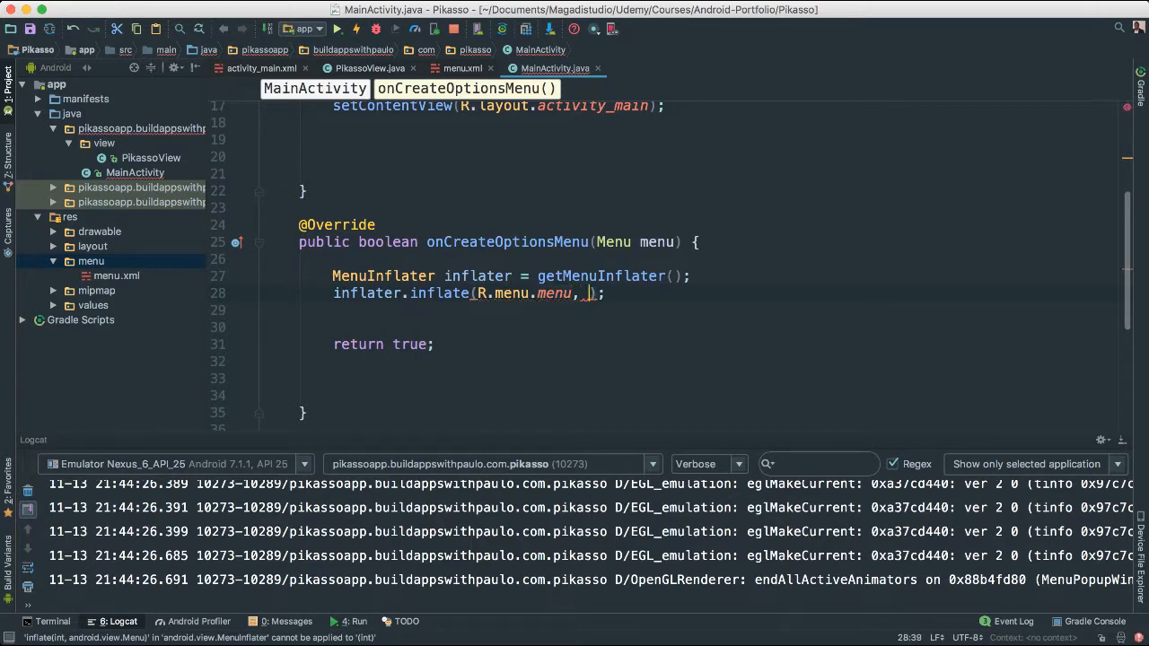
{"action": "type", "text": "menu"}
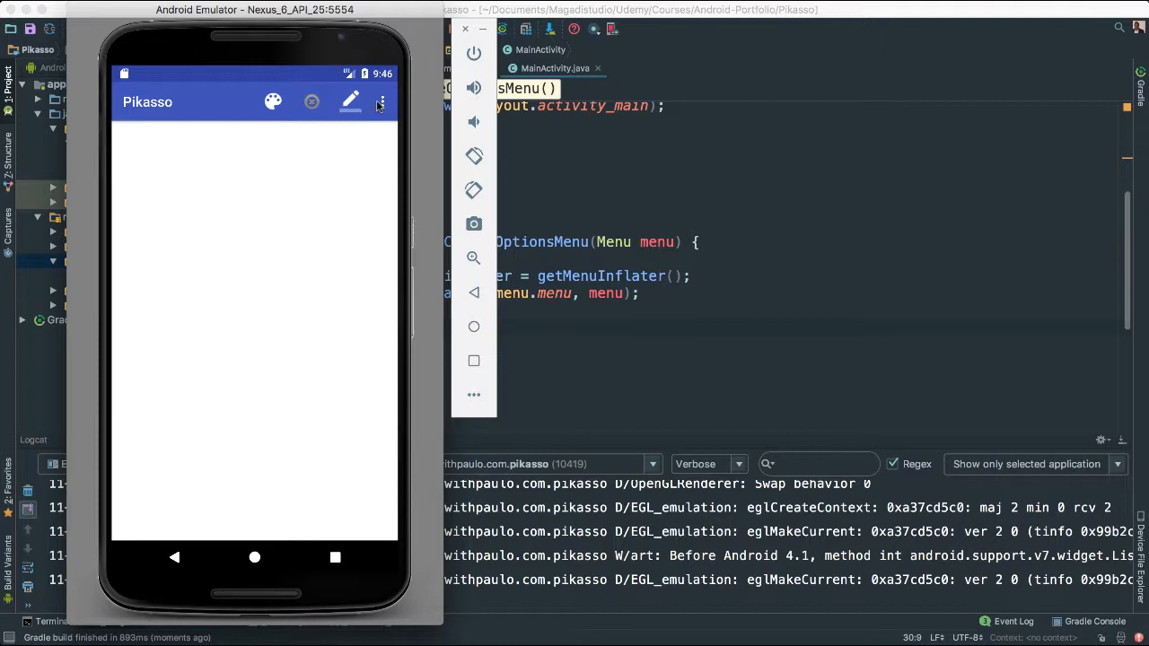
Check the Pikasso toolbar's overflow menu in the emulator
{"action": "left_click", "coordinate": [380, 101]}
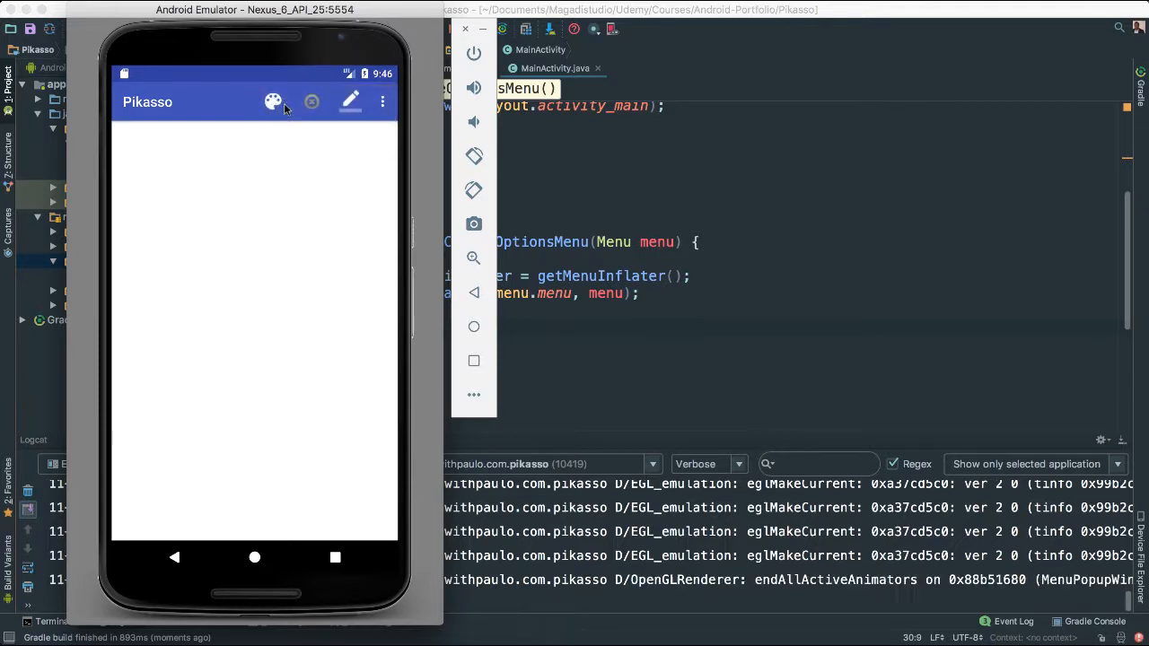
{"action": "left_click_drag", "start_coordinate": [188, 270], "coordinate": [266, 436]}
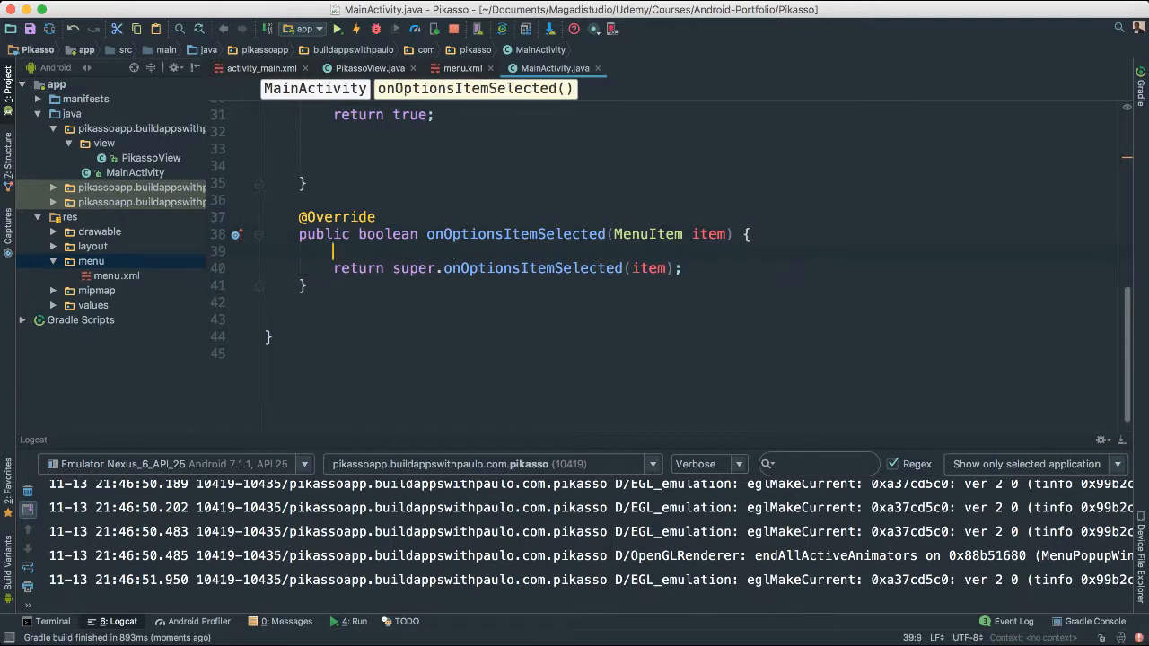
Write if (item.getItemId() == R.id.clearId) { in onOptionsItemSelected, after reviewing PikassoView's clear()
{"action": "type", "text": "if"}
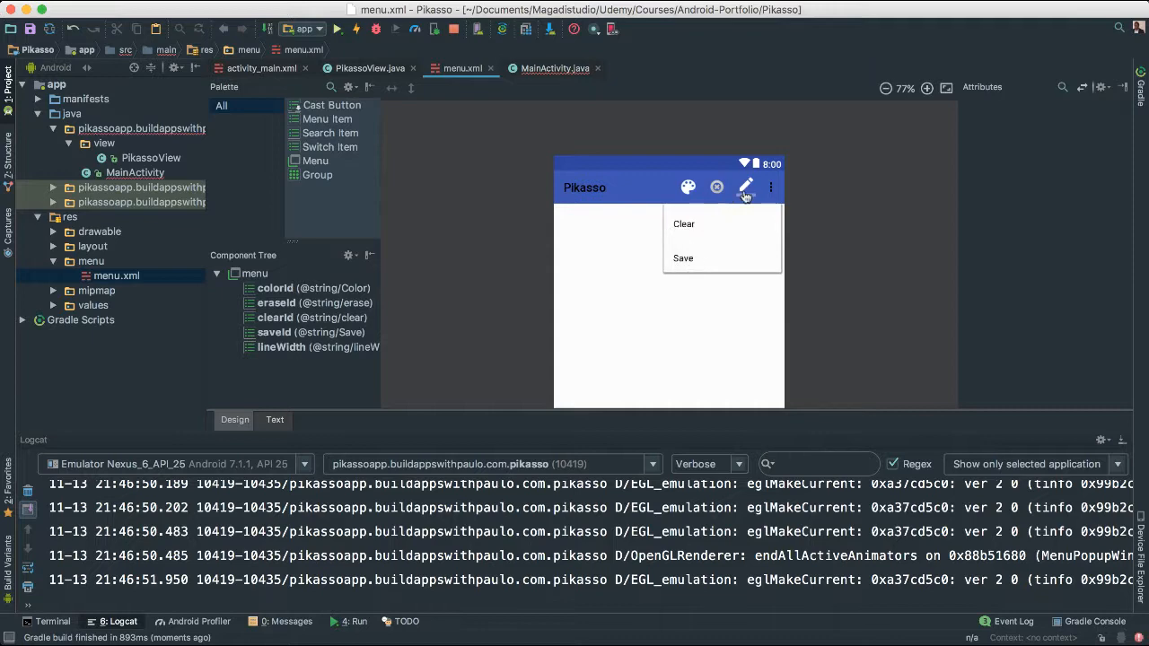
{"action": "left_click", "coordinate": [477, 68]}
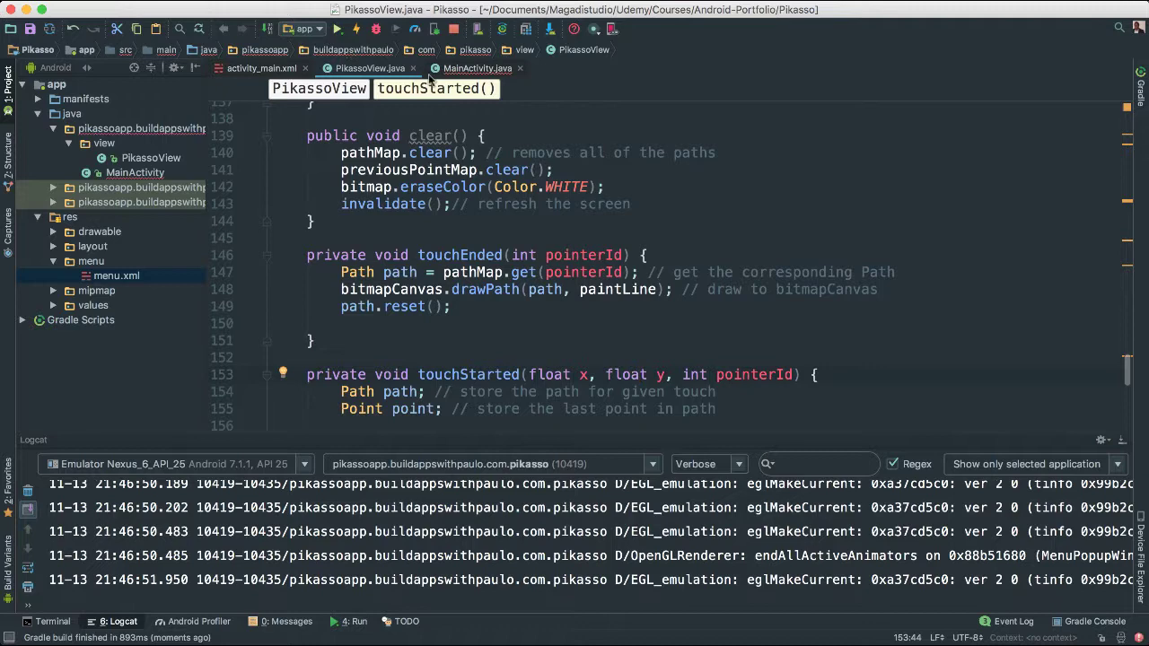
{"action": "left_click", "coordinate": [477, 68]}
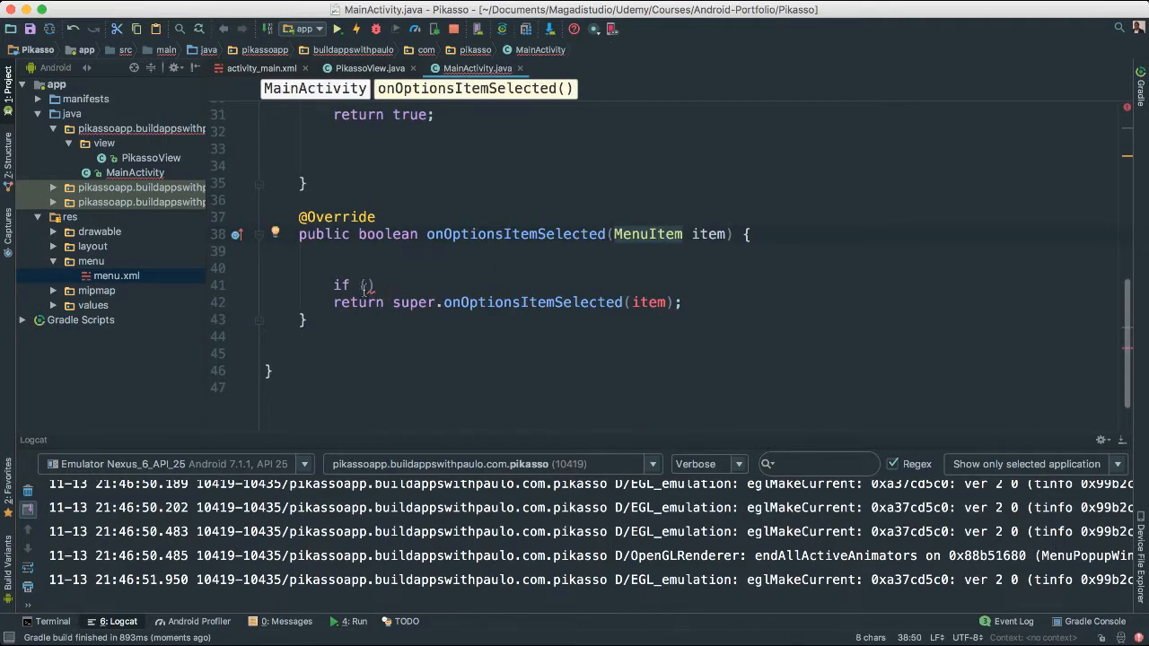
{"action": "type", "text": "item"}
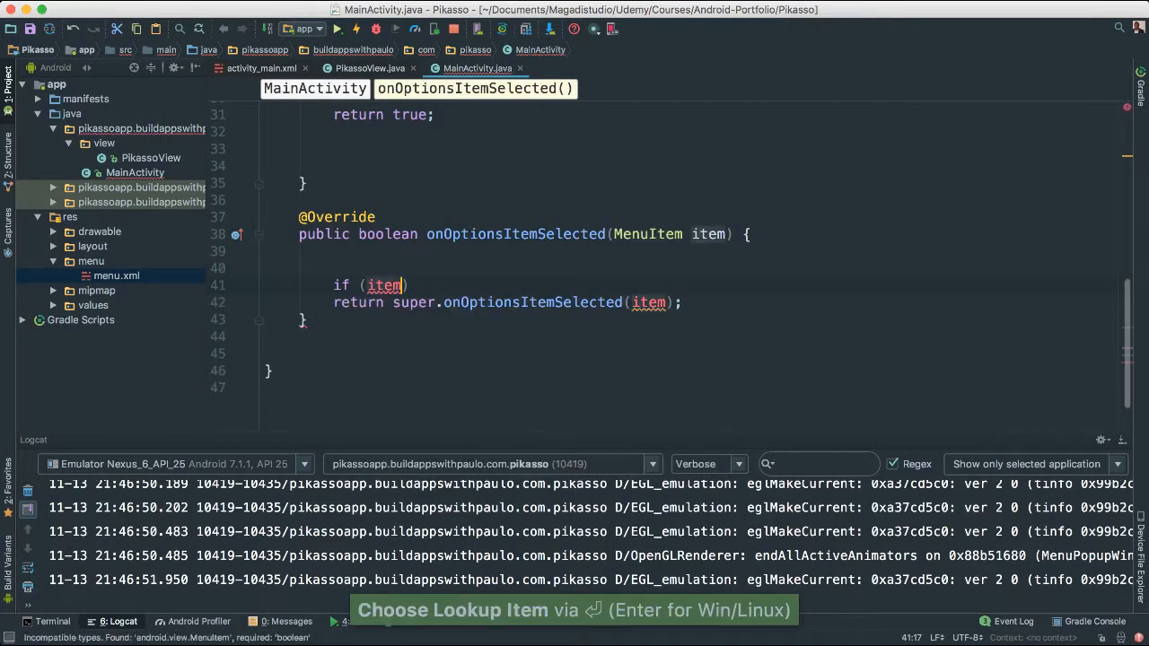
{"action": "type", "text": ".getItemId()"}
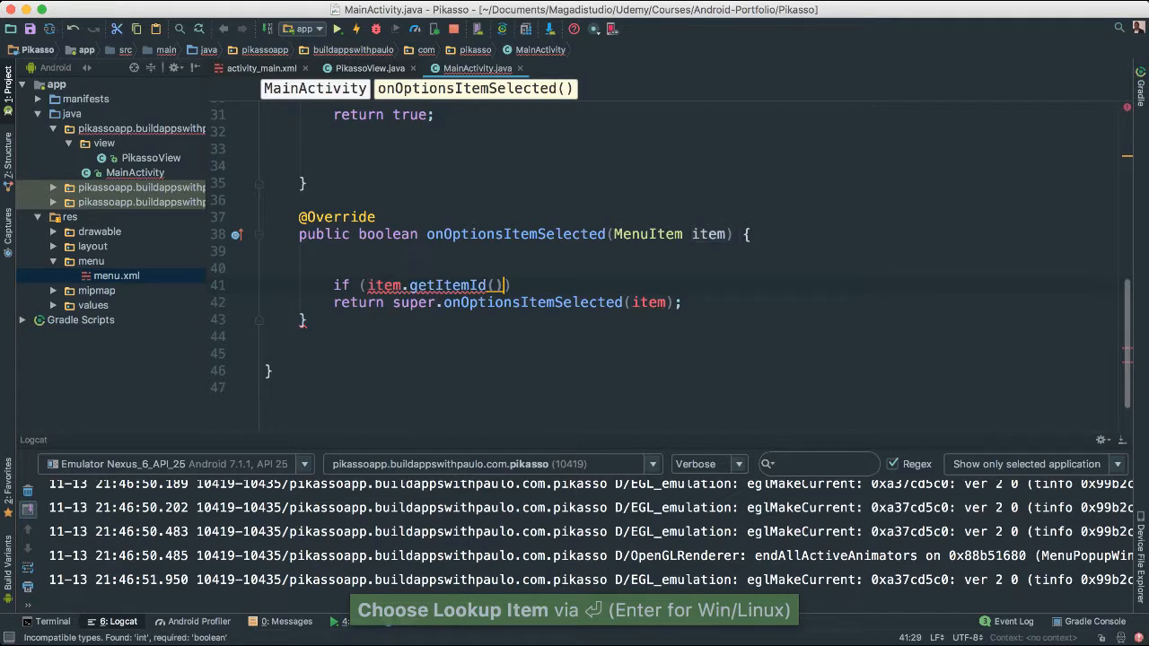
{"action": "type", "text": "== R.id.clearId"}
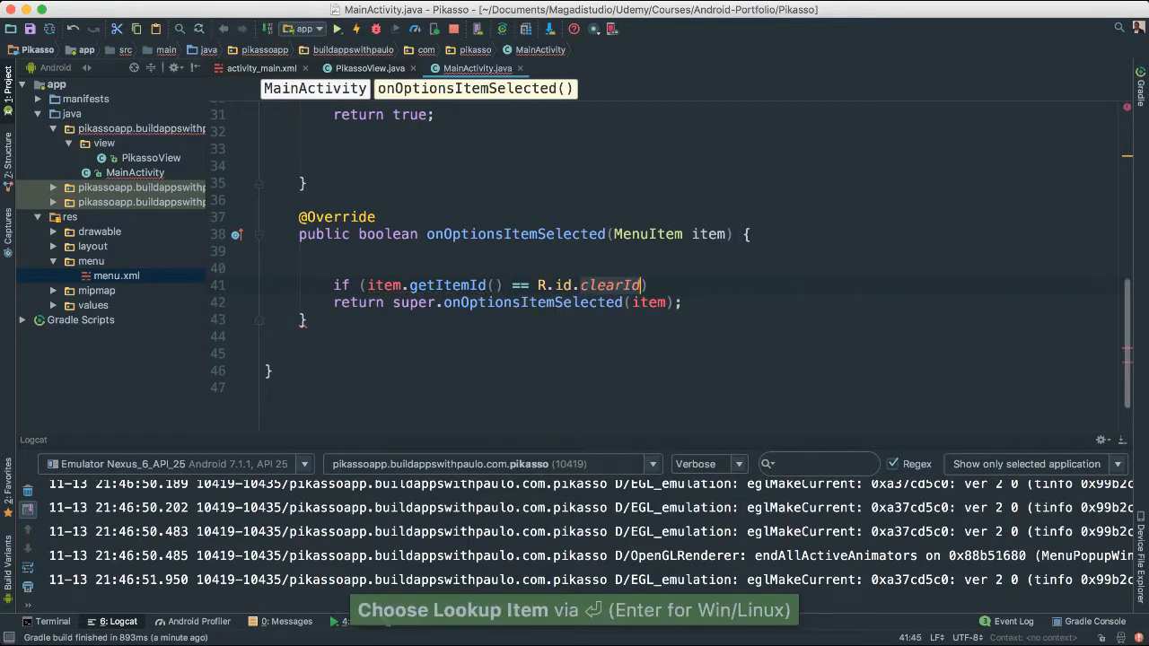
{"action": "type", "text": "{"}
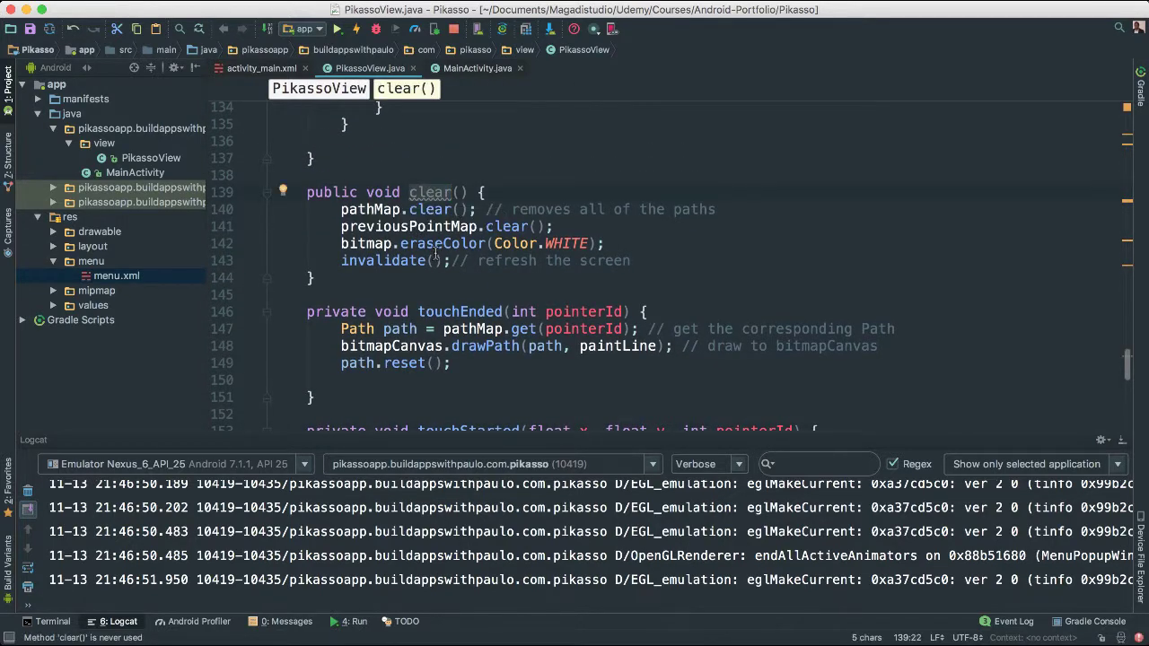
{"action": "mouse_move", "coordinate": [485, 291]}
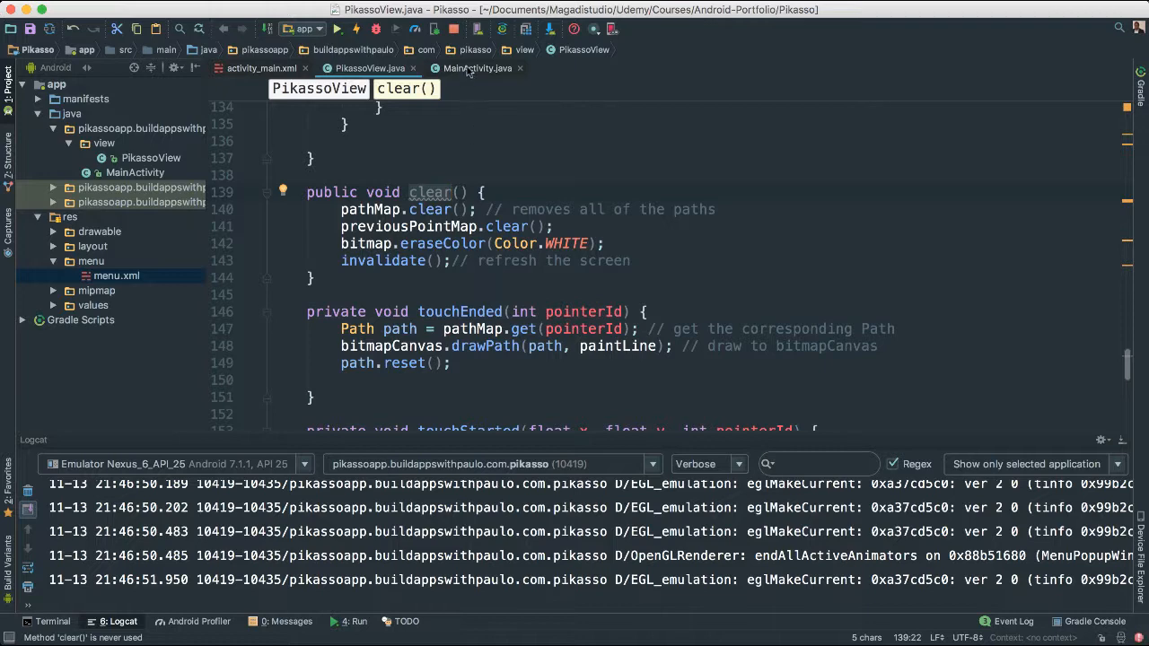
Switch back to MainActivity.java from PikassoView.java
{"action": "left_click", "coordinate": [477, 68]}
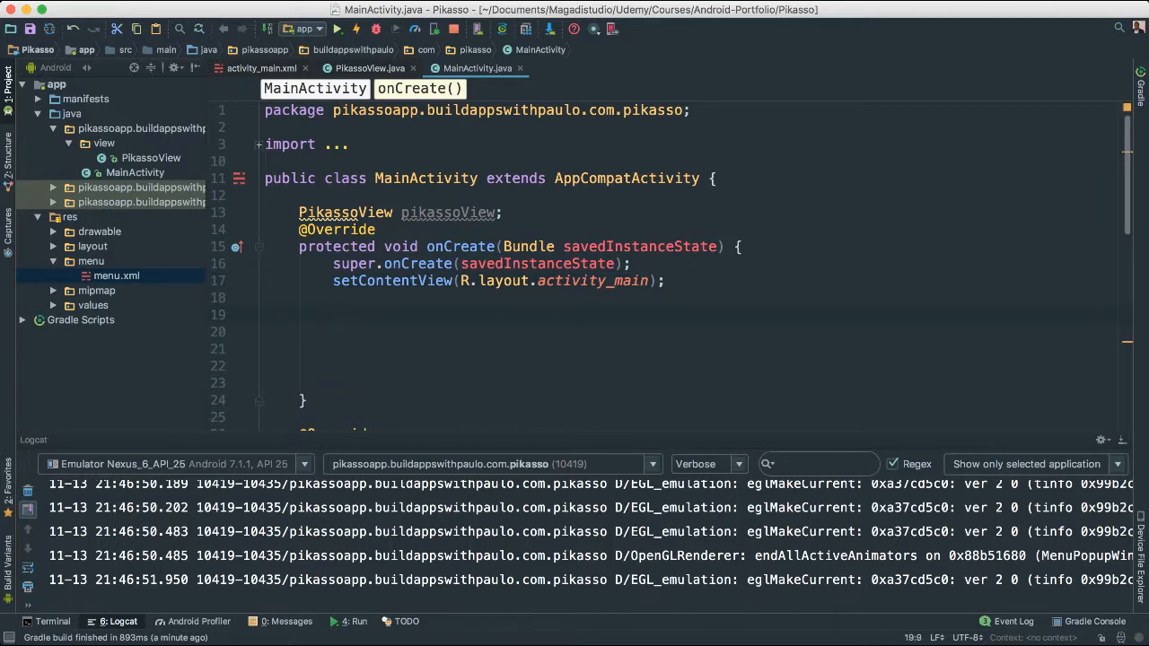
Assign pikassoView = findViewById(R.id.view) in onCreate, confirming the id in activity_main.xml
{"action": "type", "text": "pikassoView ="}
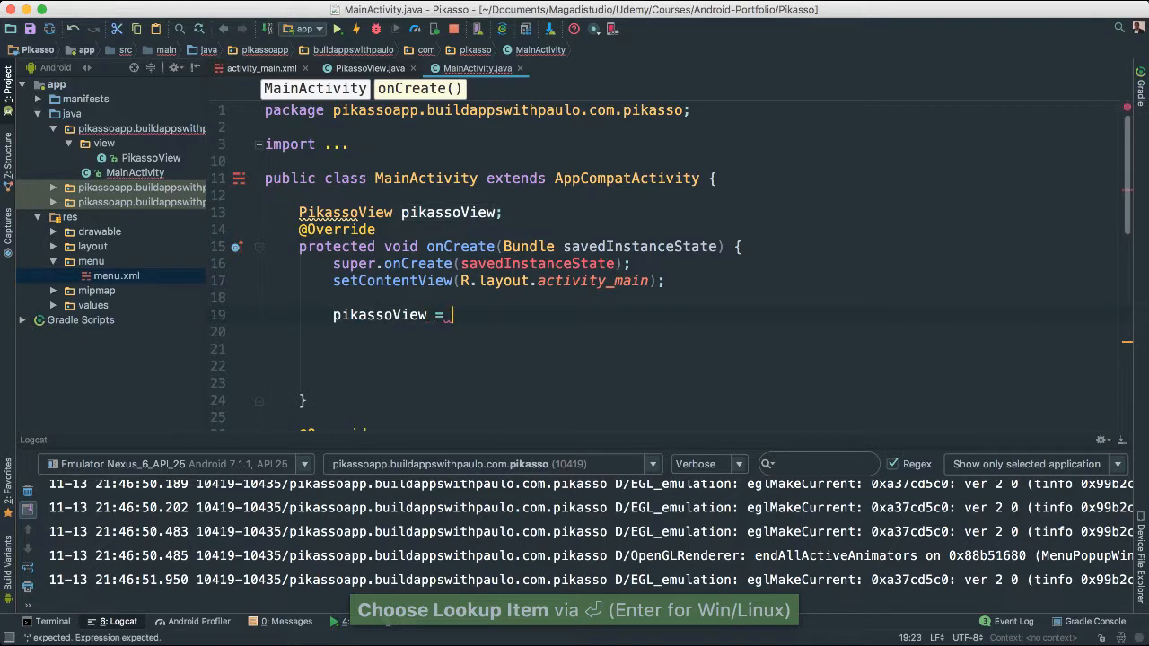
{"action": "type", "text": "findViewById(R.id.view"}
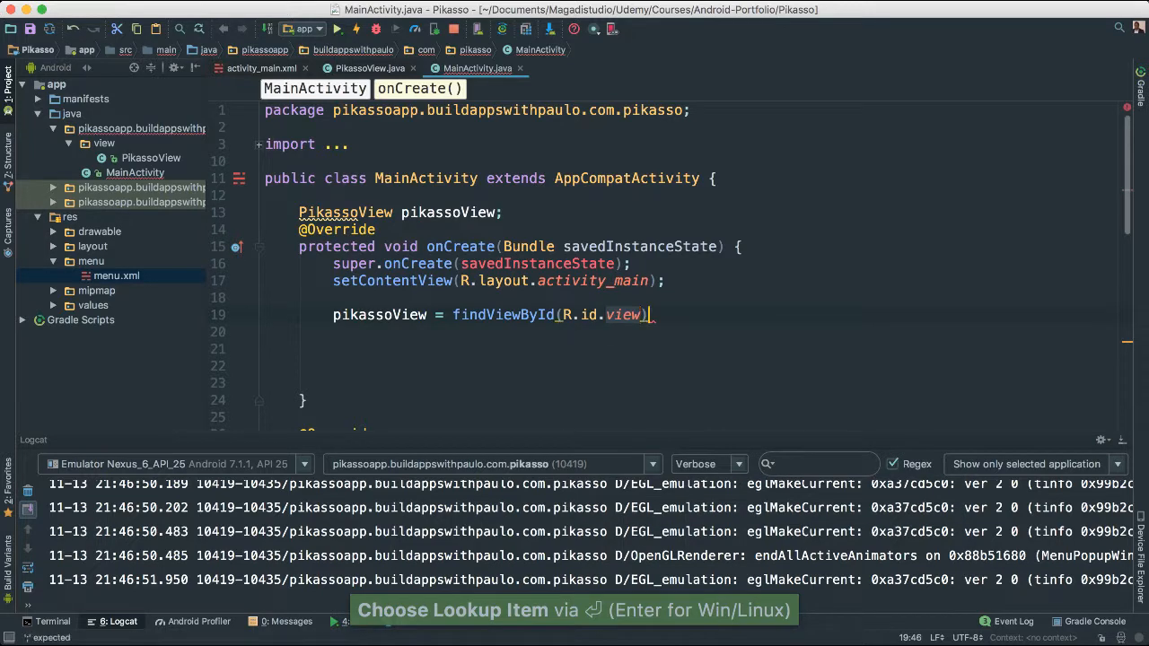
{"action": "type", "text": ";"}
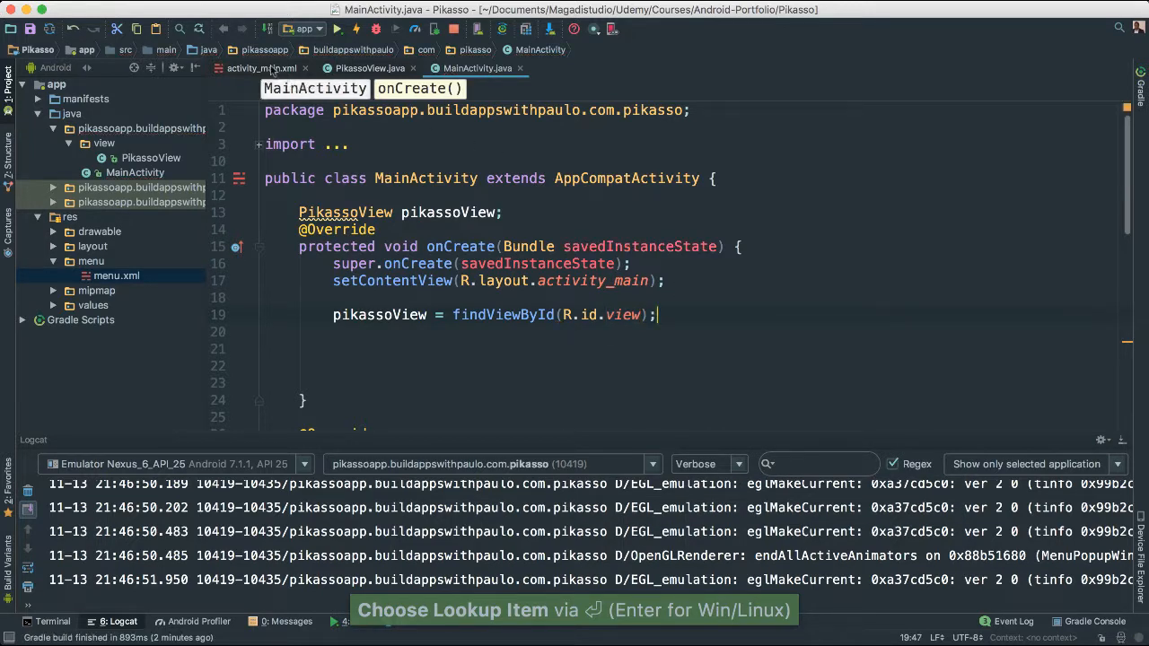
{"action": "left_click", "coordinate": [260, 68]}
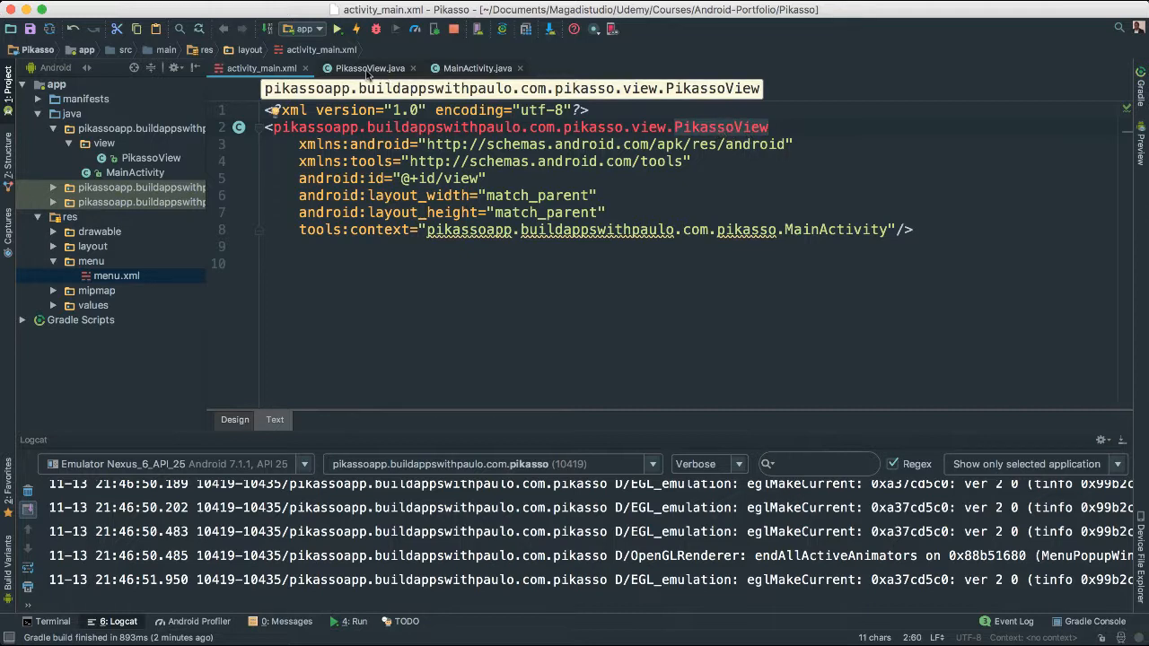
{"action": "left_click", "coordinate": [370, 68]}
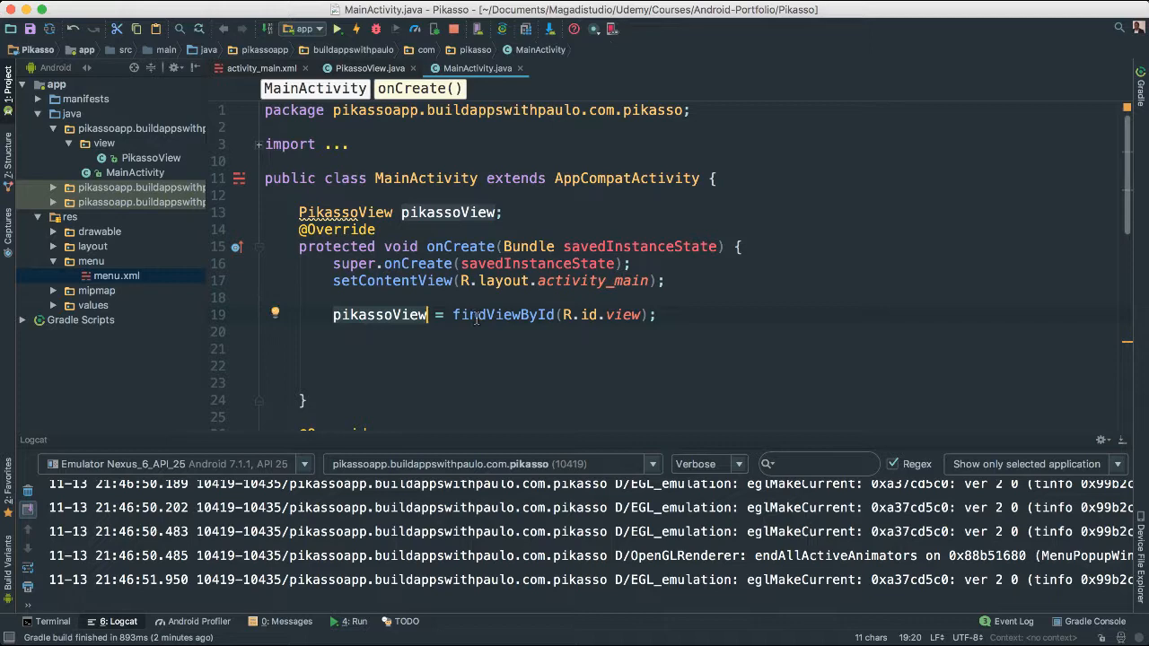
Start a pikassoView. call inside the clearId branch of onOptionsItemSelected
{"action": "scroll", "scroll_direction": "down", "scroll_amount": 3}
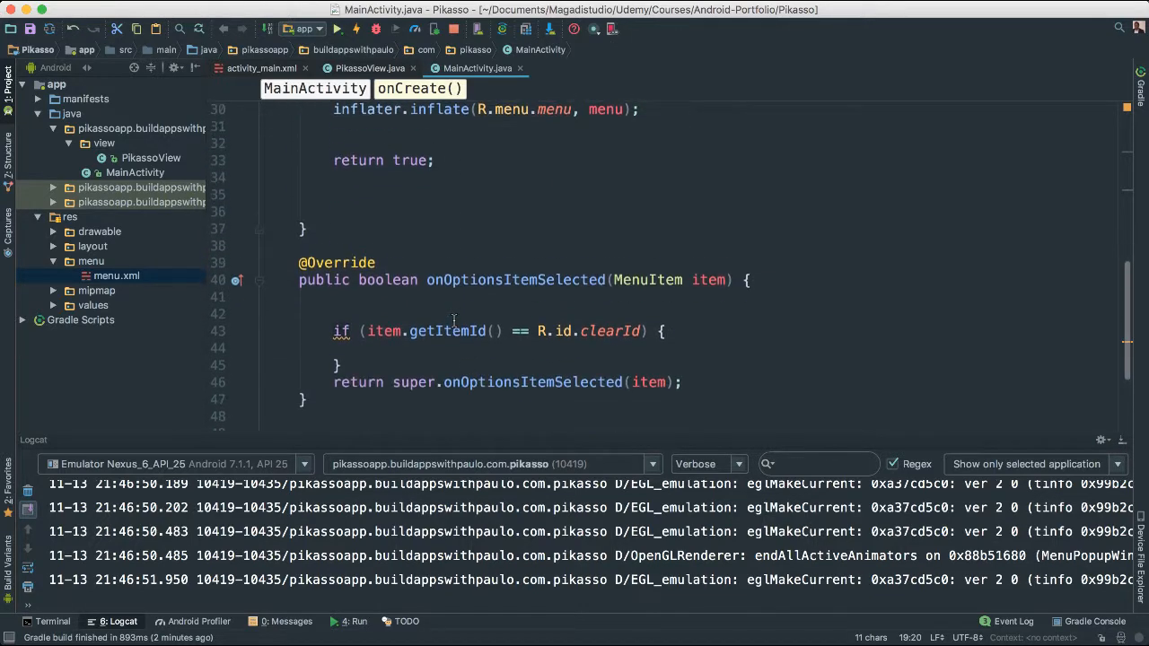
{"action": "type", "text": "pi"}
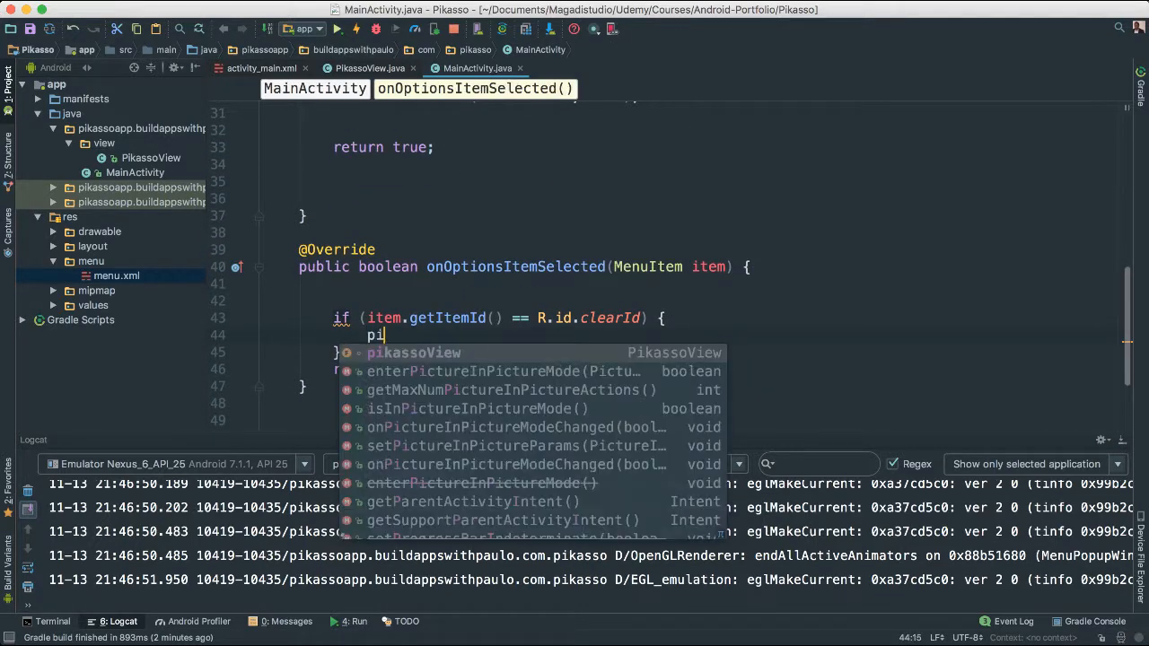
{"action": "type", "text": "kassoView."}
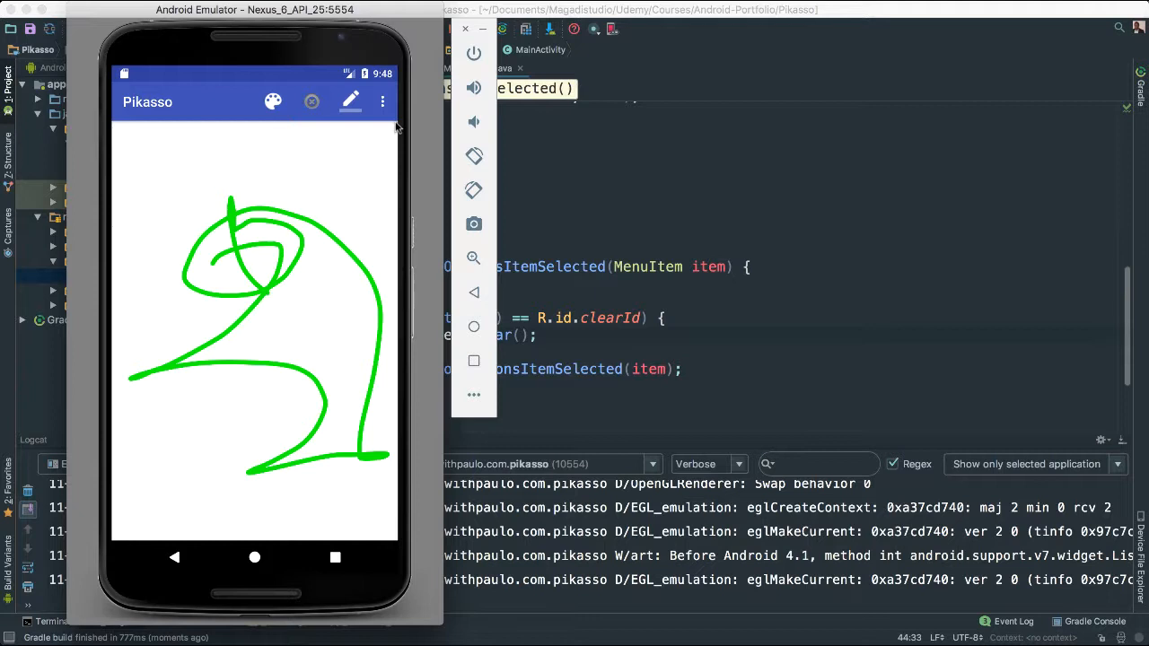
Choose Clear from the Pikasso overflow menu to blank the canvas
{"action": "left_click", "coordinate": [382, 101]}
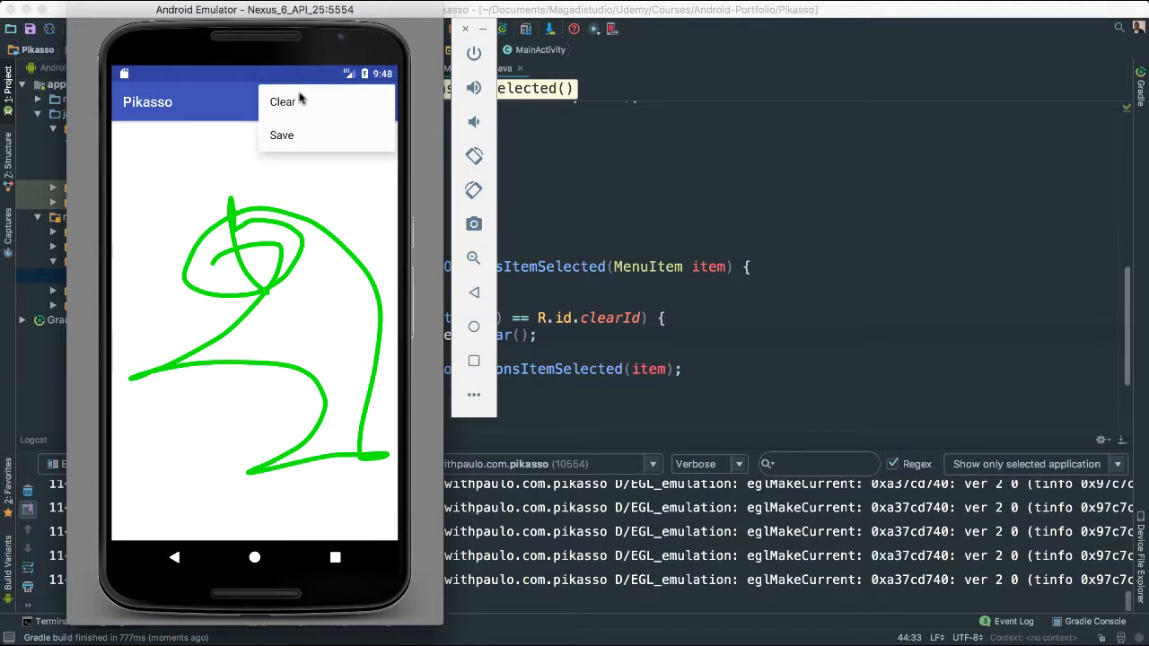
{"action": "left_click", "coordinate": [281, 100]}
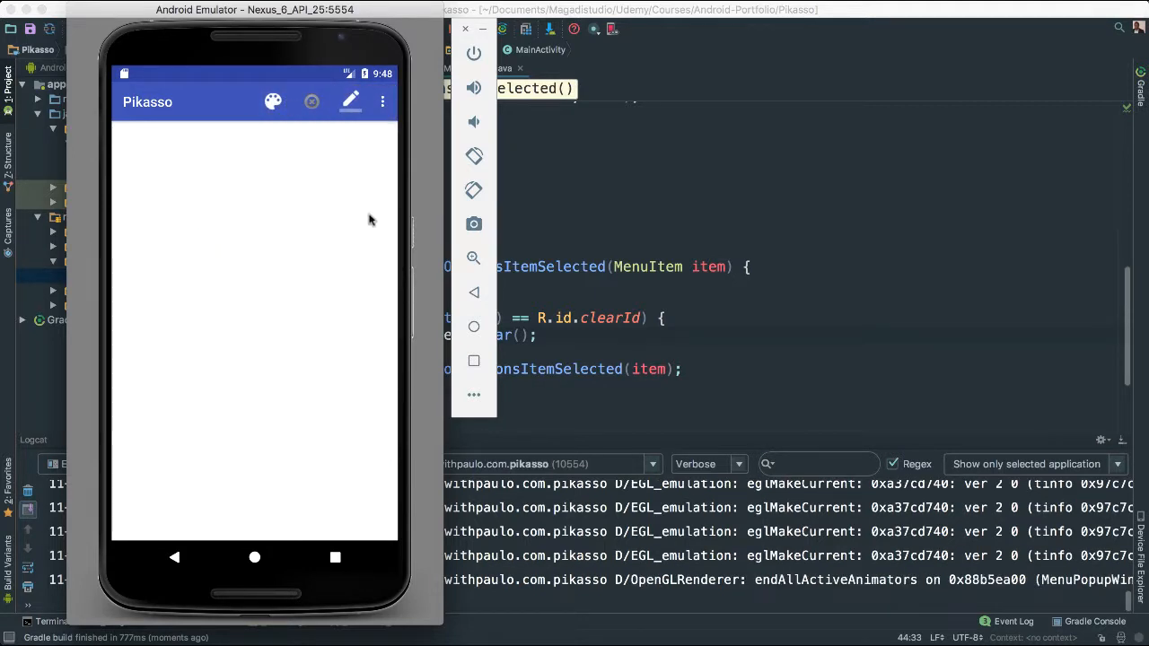
{"action": "mouse_move", "coordinate": [213, 395]}
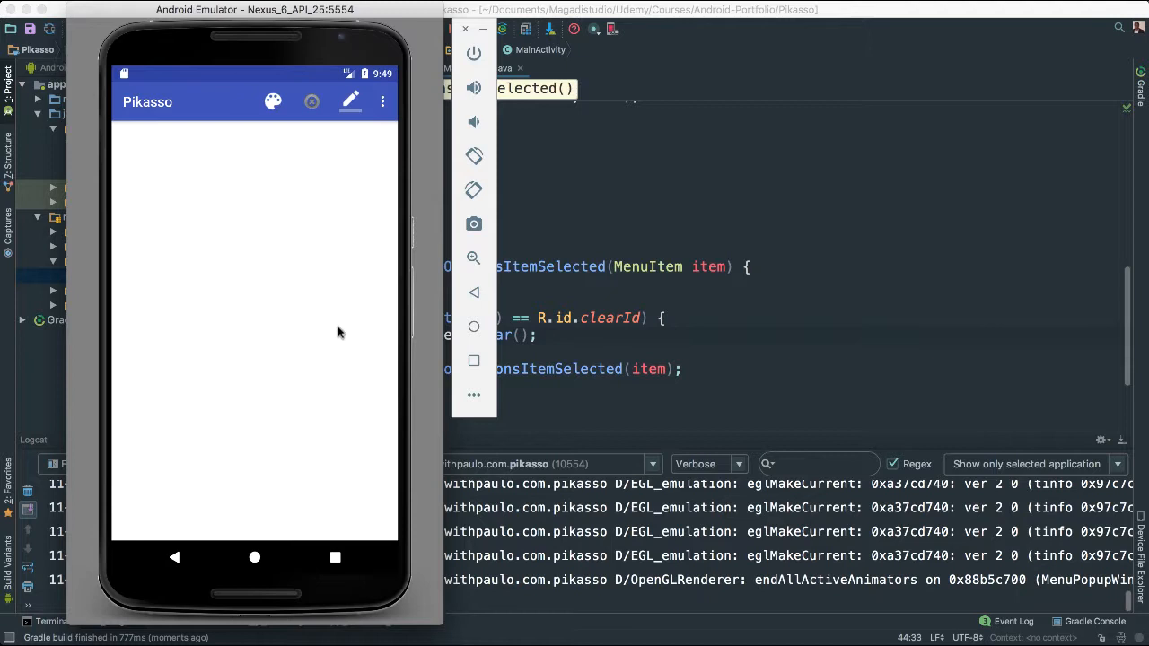
{"action": "mouse_move", "coordinate": [781, 341]}
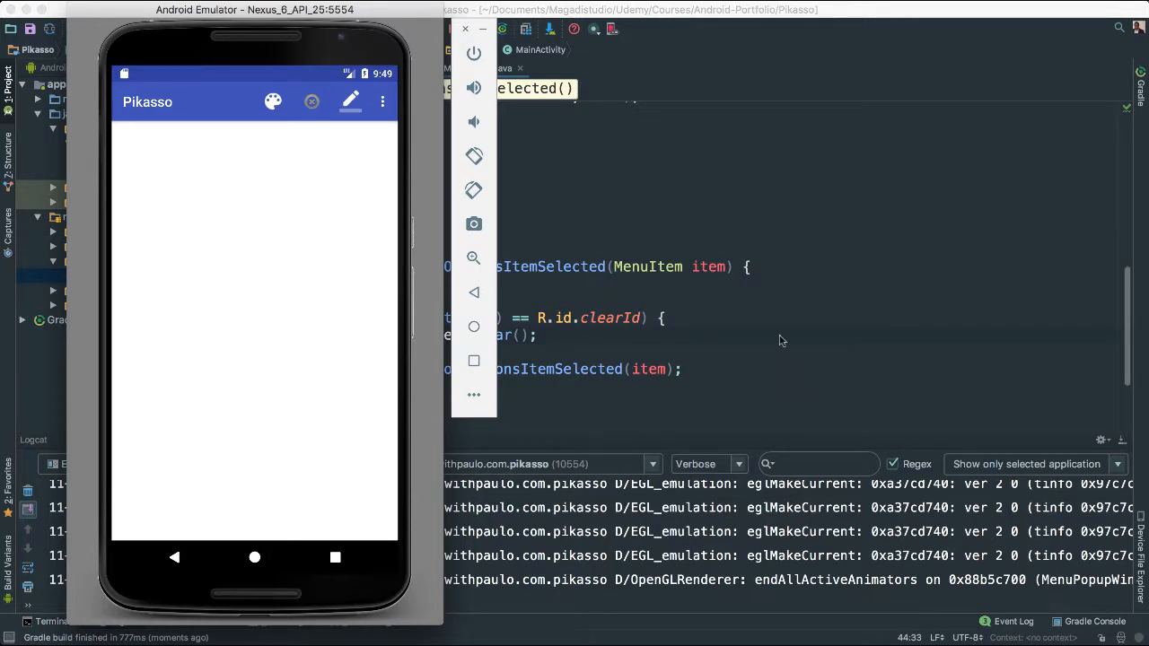
{"action": "mouse_move", "coordinate": [1076, 36]}
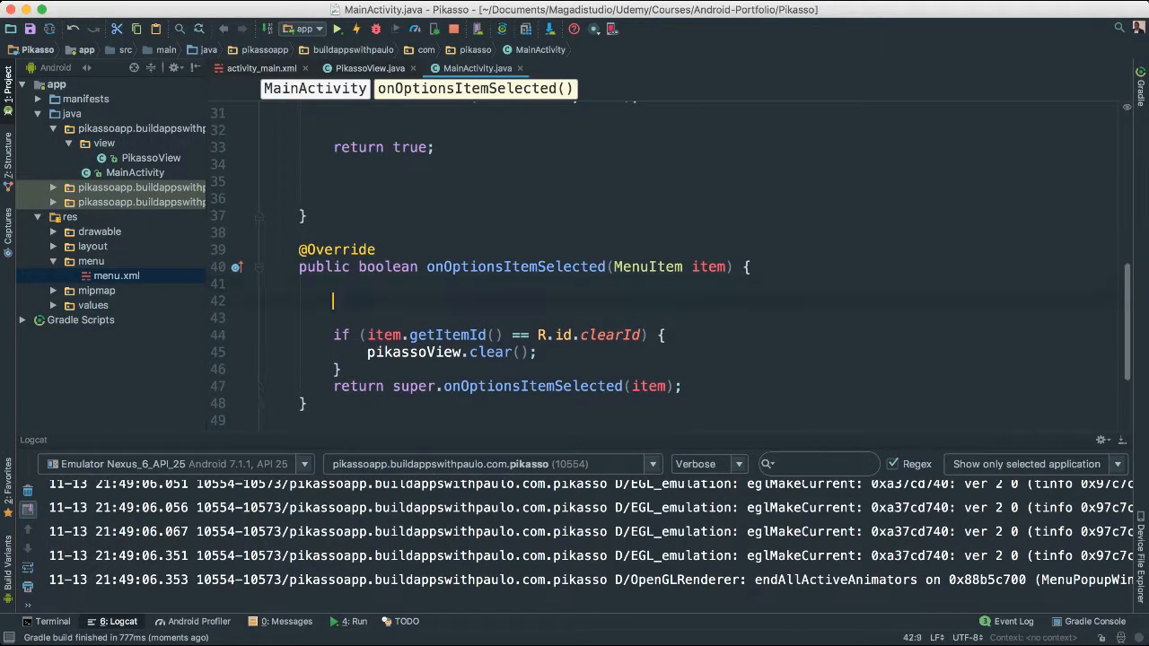
Write switch (item.getItemId()) with a first case R.id.clearId that breaks
{"action": "type", "text": "switch ("}
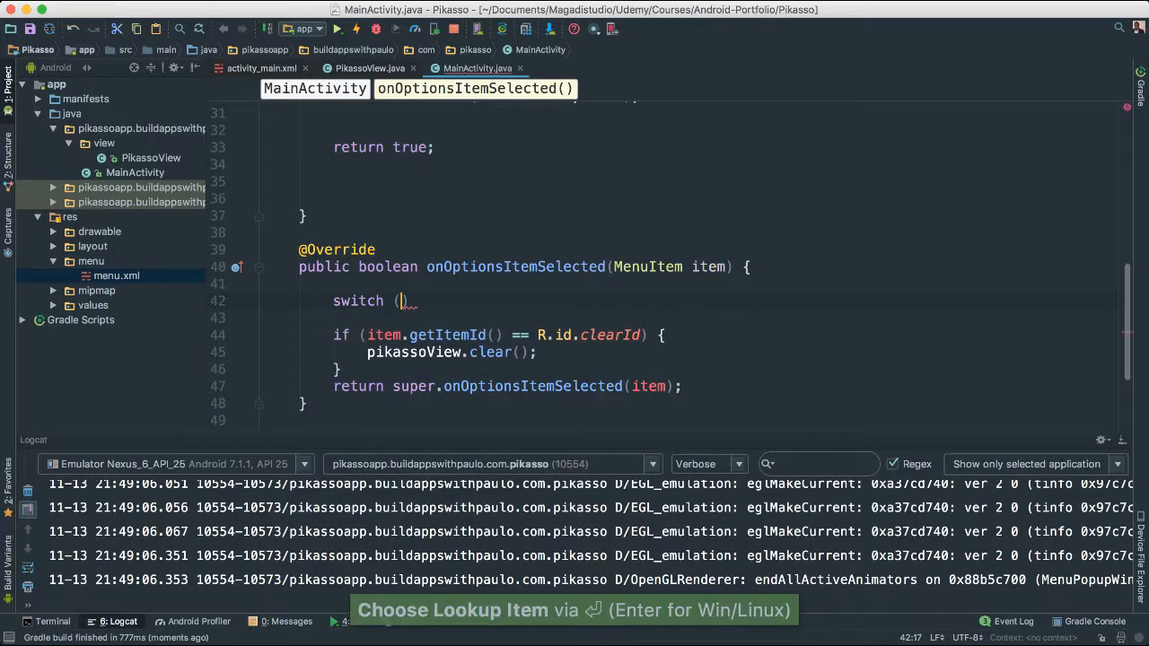
{"action": "type", "text": "get"}
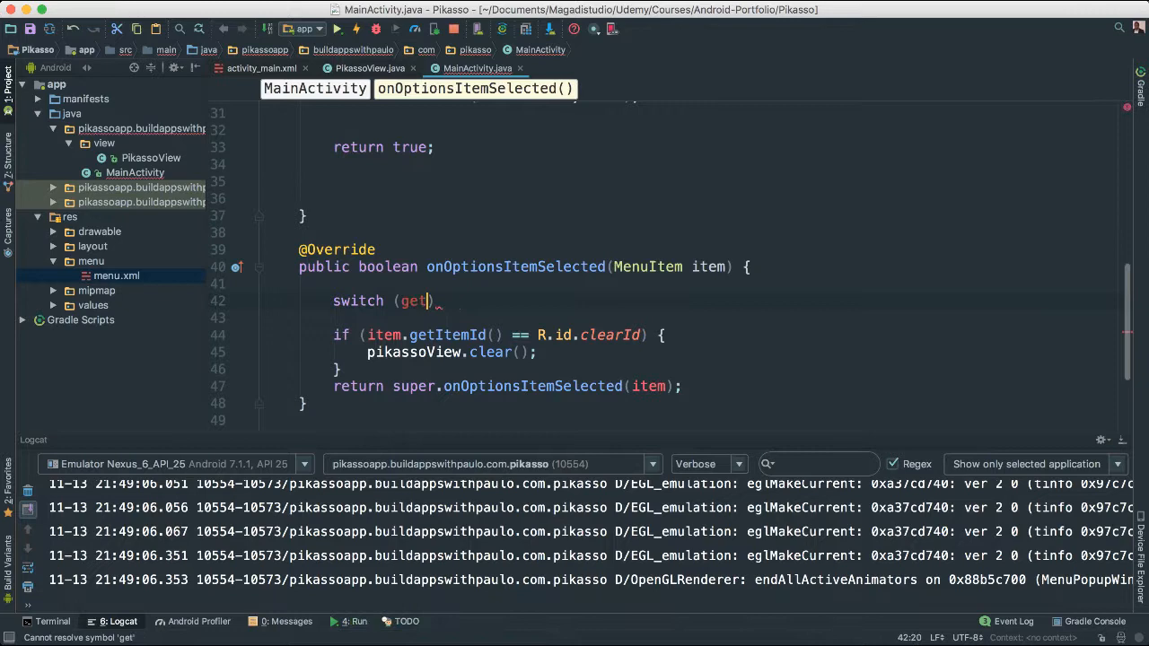
{"action": "type", "text": "I"}
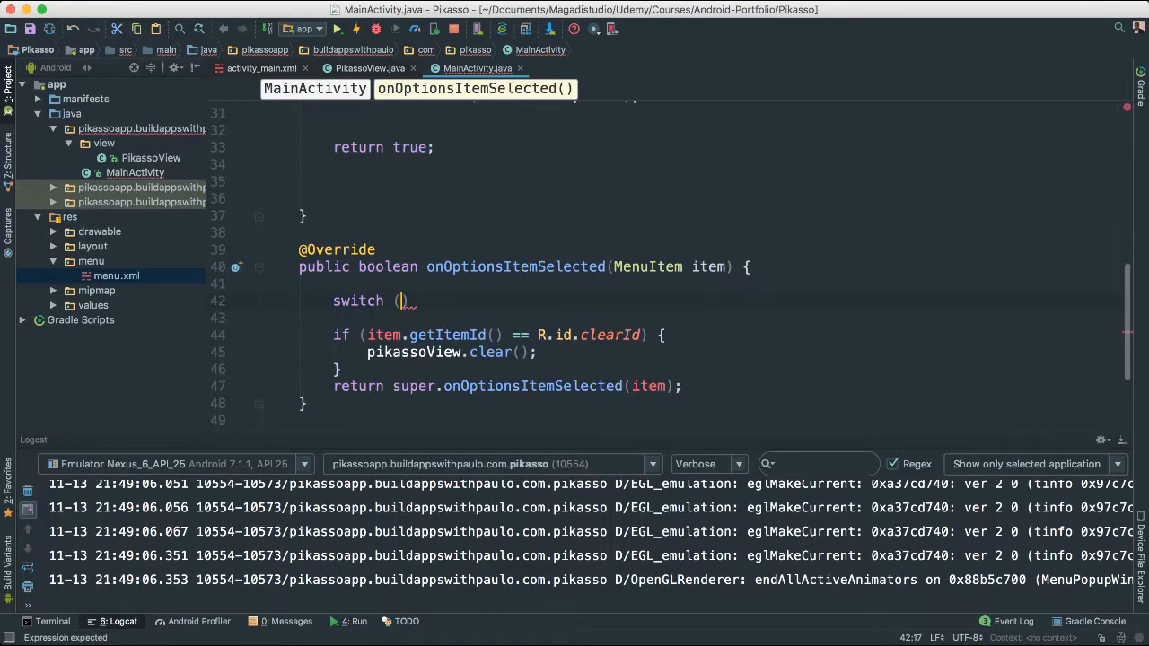
{"action": "type", "text": "ite.getItemId("}
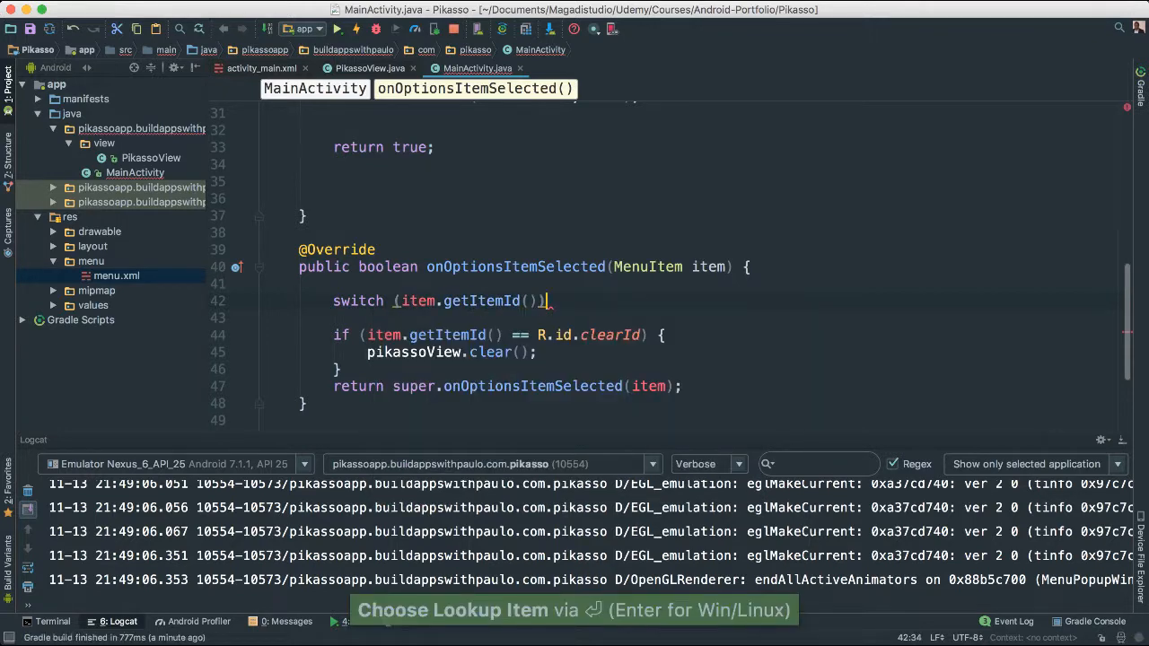
{"action": "type", "text": "case"}
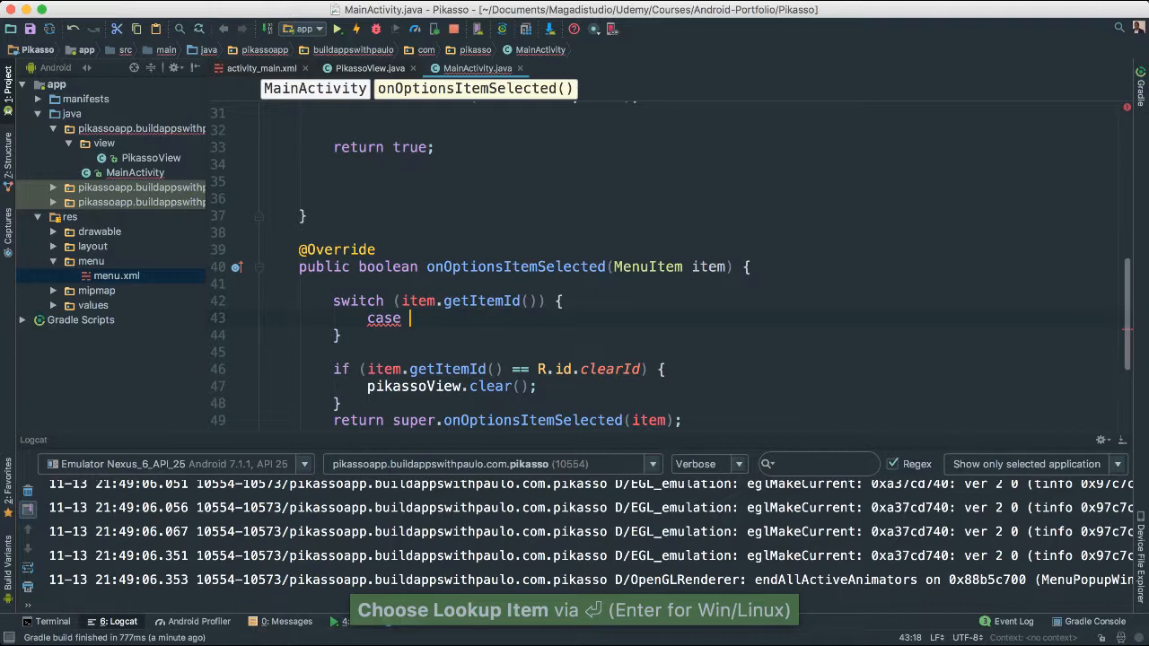
{"action": "type", "text": "R.id"}
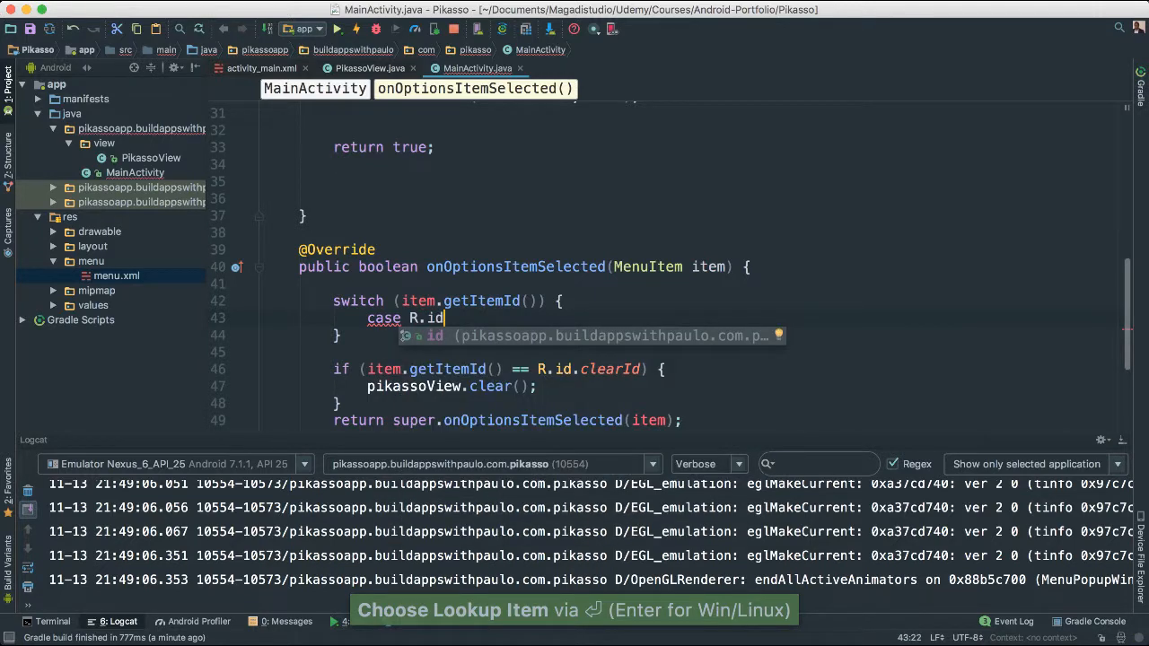
{"action": "type", "text": ".clearId: {"}
{"action": "type", "text": "break;"}
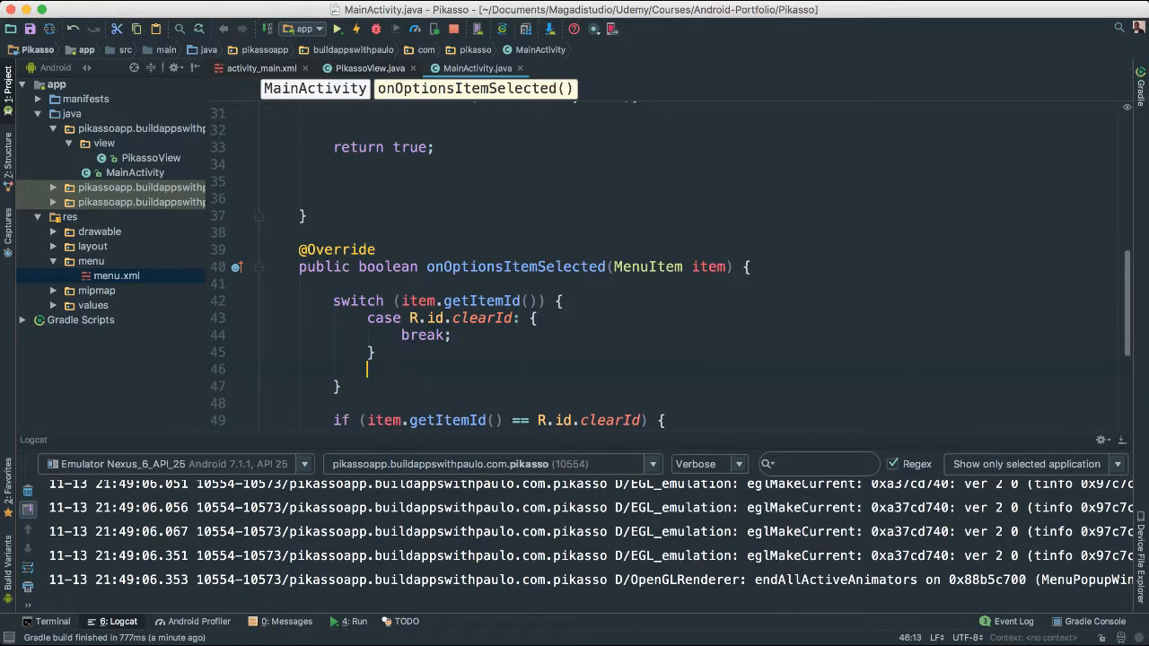
Add case R.id.saveId and case R.id.colorId, each ending with break
{"action": "type", "text": "case R."}
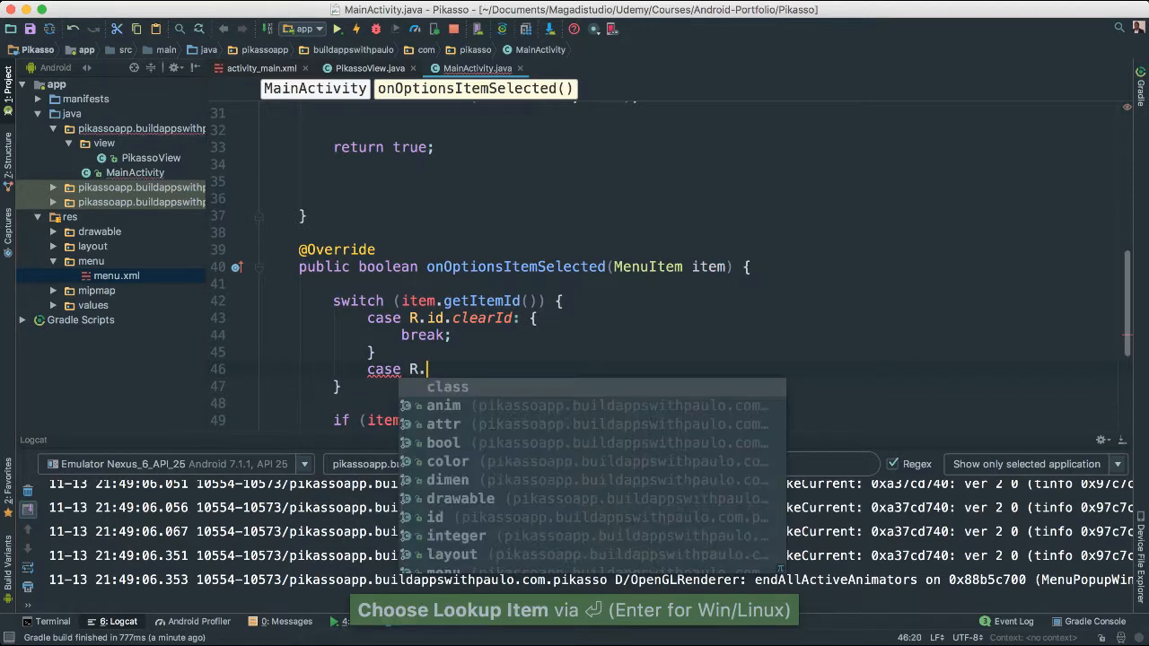
{"action": "type", "text": "id.saveId:"}
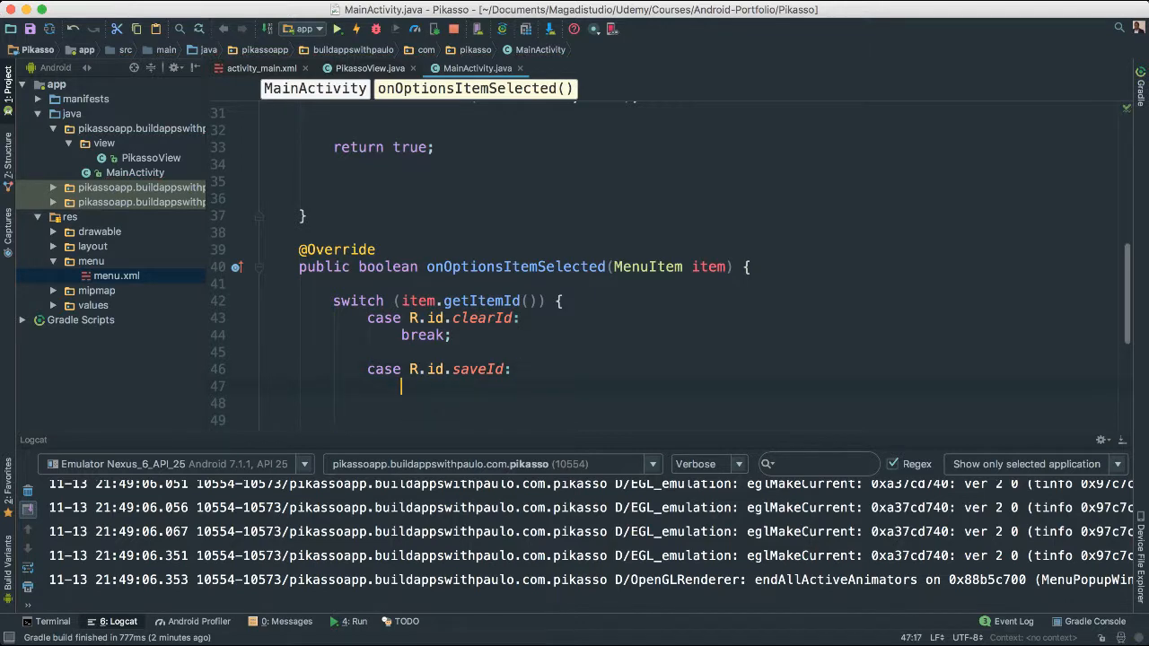
{"action": "type", "text": "break;"}
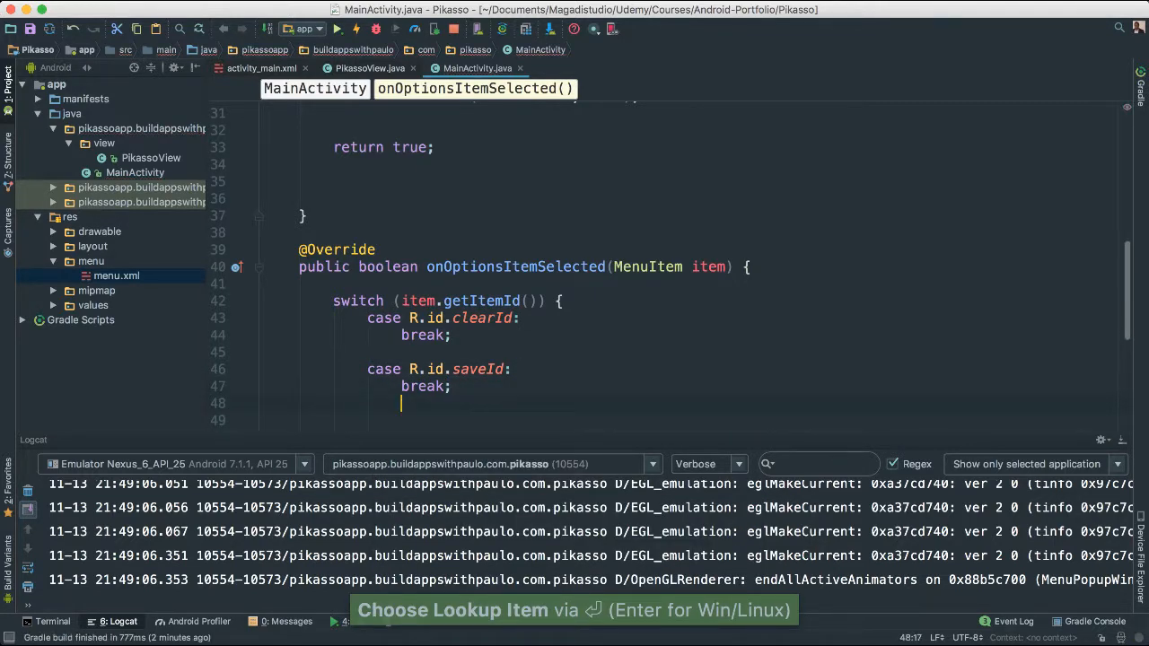
{"action": "type", "text": "case"}
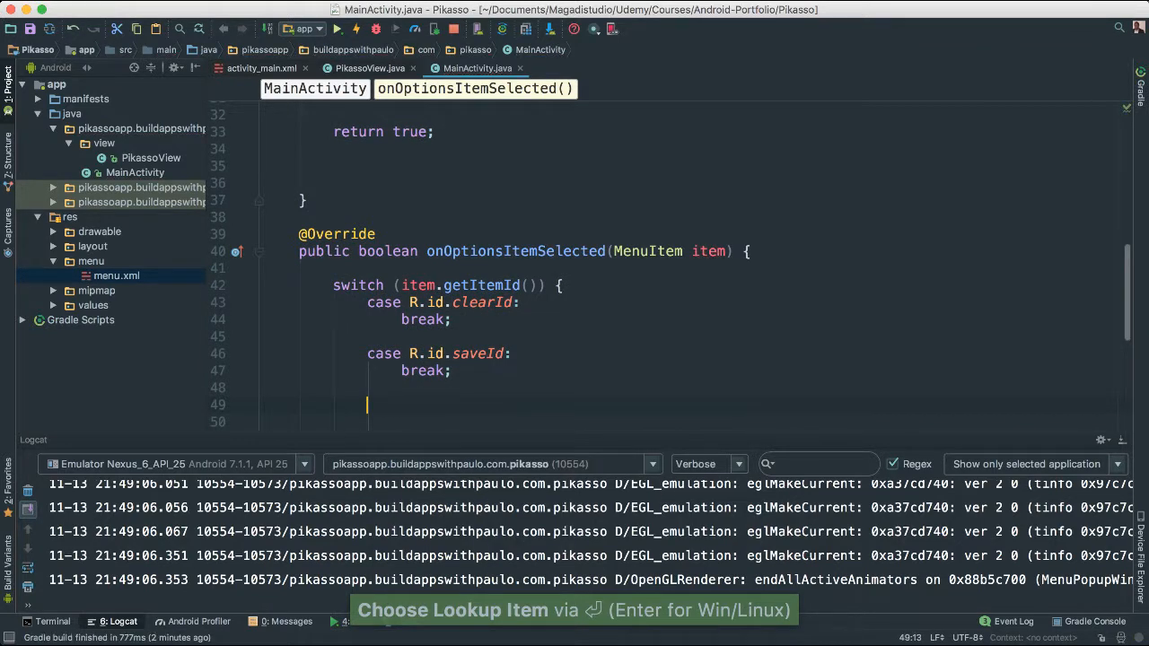
{"action": "type", "text": "case R.id"}
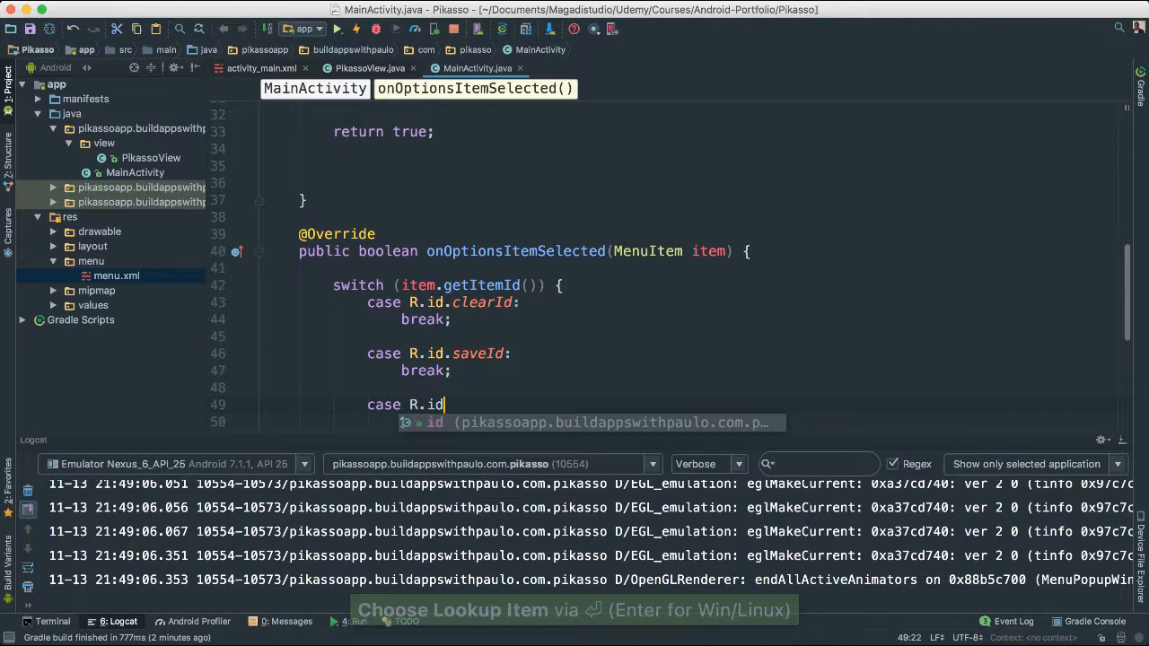
{"action": "type", "text": "."}
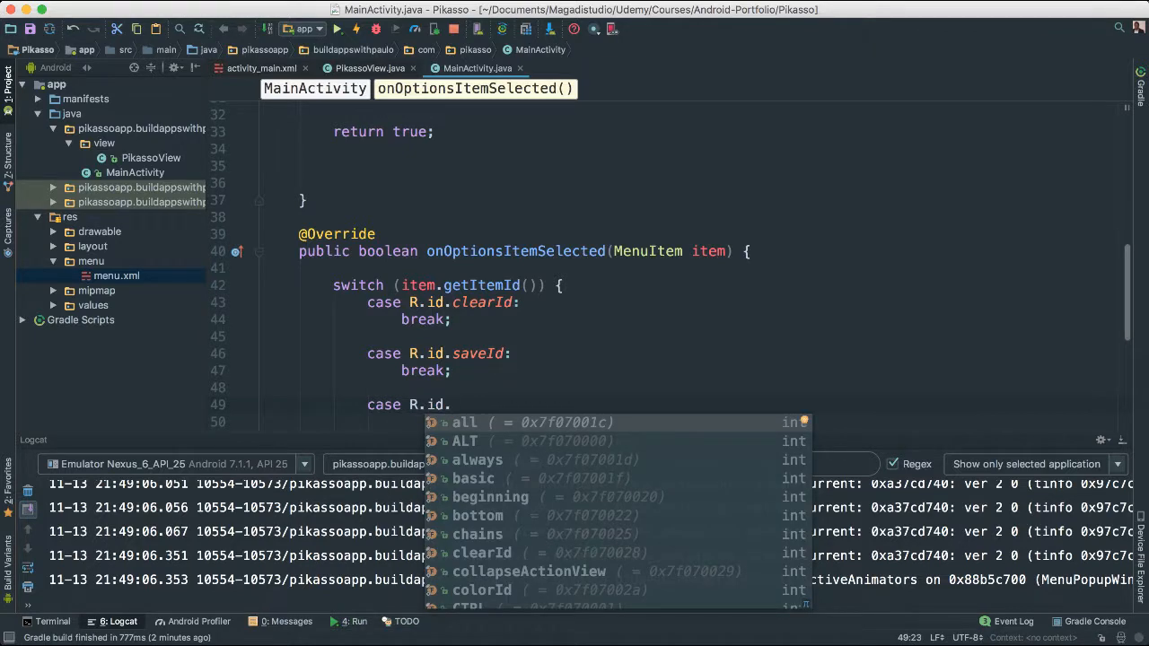
{"action": "type", "text": "colorId:"}
{"action": "left_click", "coordinate": [552, 422]}
{"action": "type", "text": "break;"}
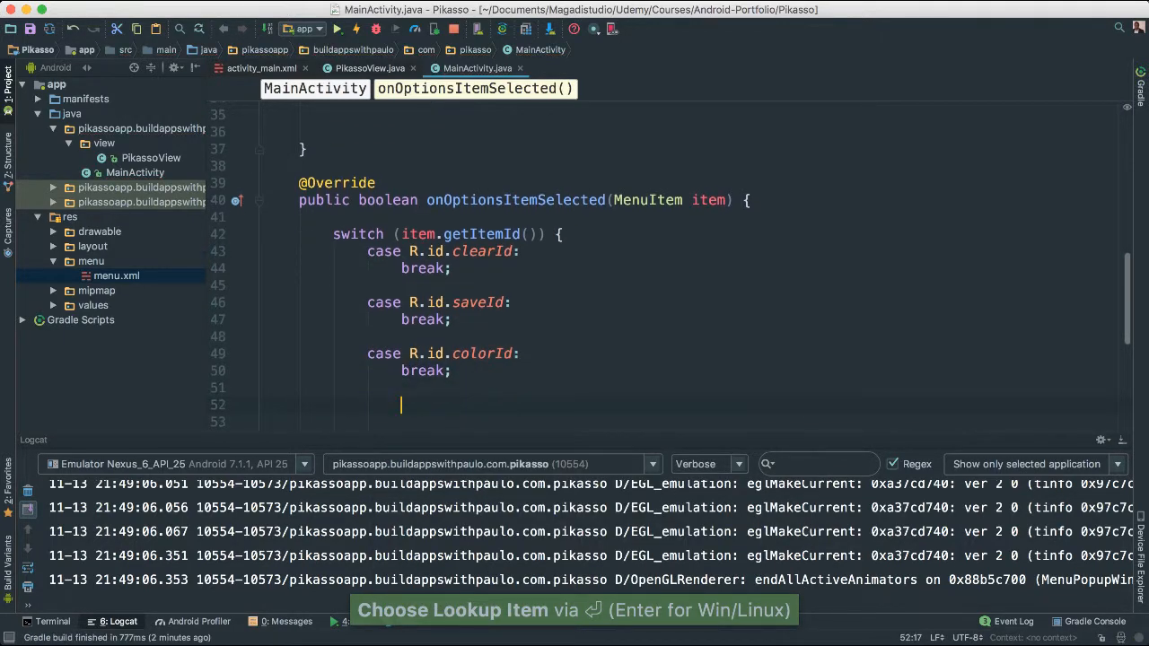
Add case R.id.lineWidth and case R.id.eraseId, each ending with break
{"action": "type", "text": "case R.id.wi"}
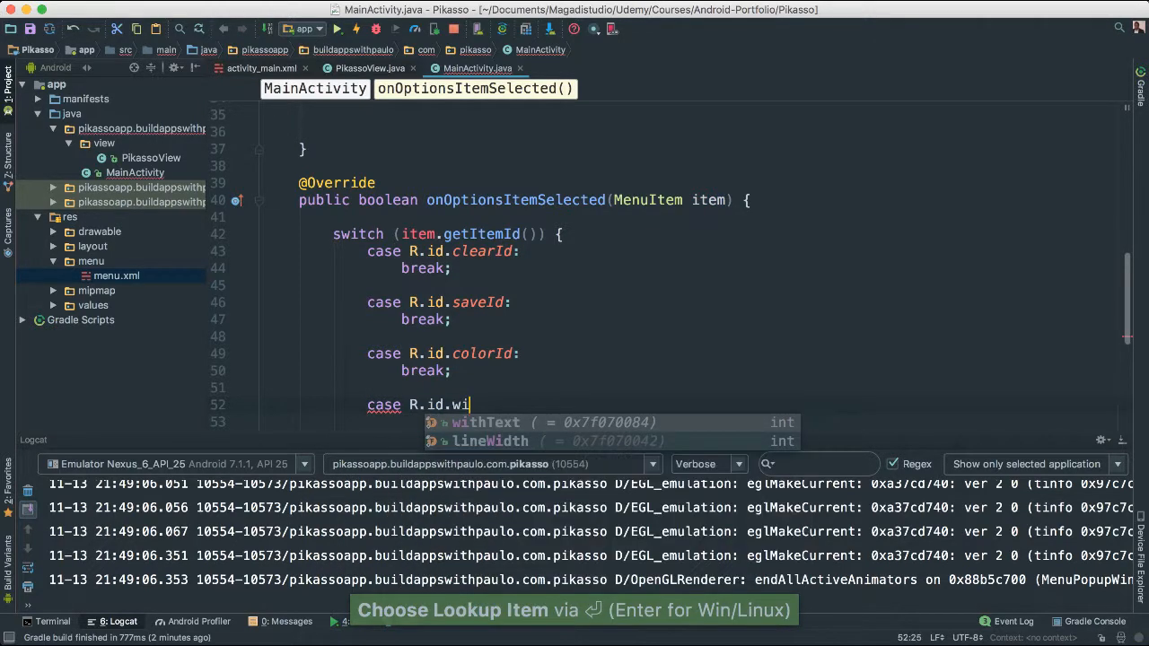
{"action": "key", "text": "Enter"}
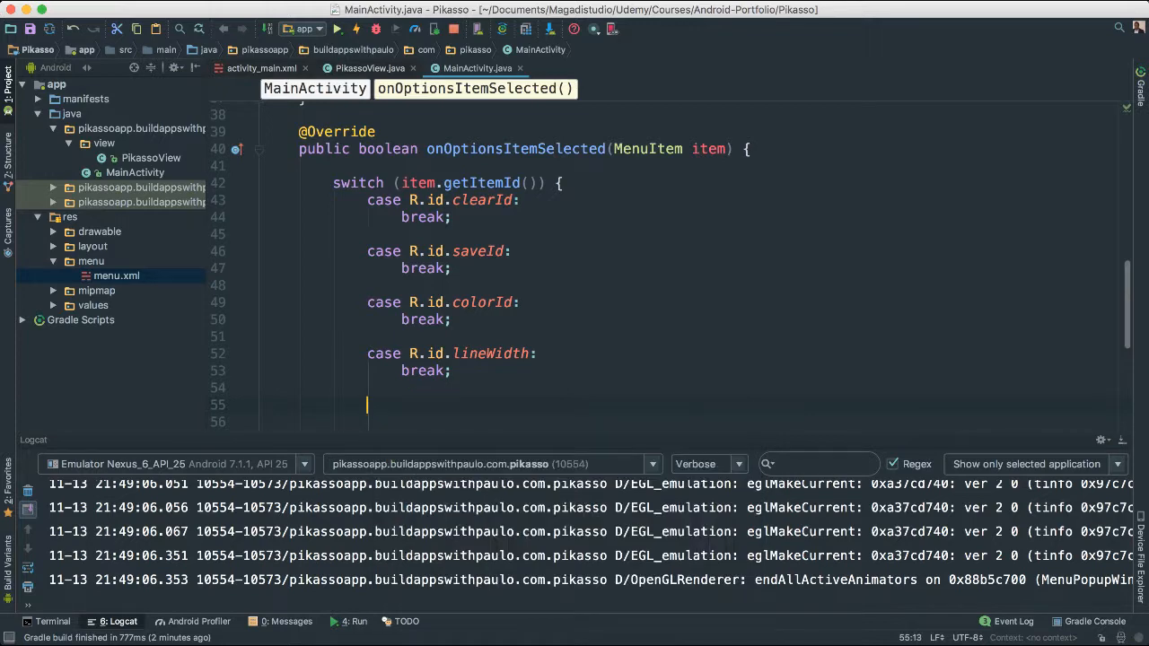
{"action": "type", "text": "case R.id.eraseId:"}
{"action": "left_click", "coordinate": [695, 422]}
{"action": "type", "text": "break;"}
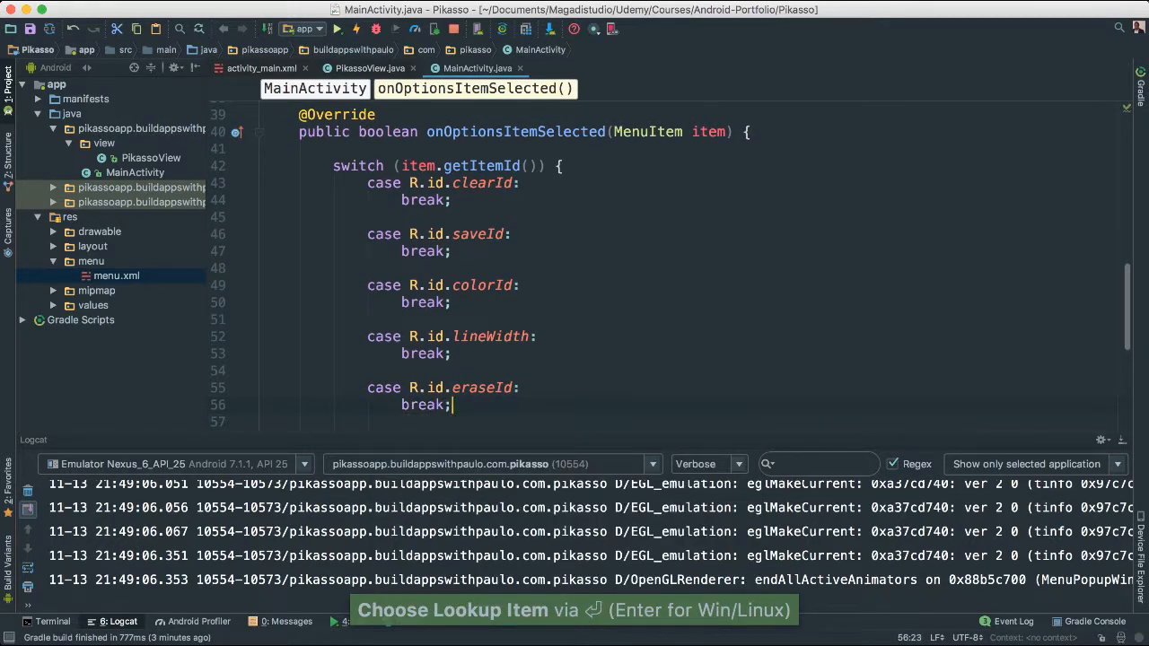
{"action": "mouse_move", "coordinate": [528, 185]}
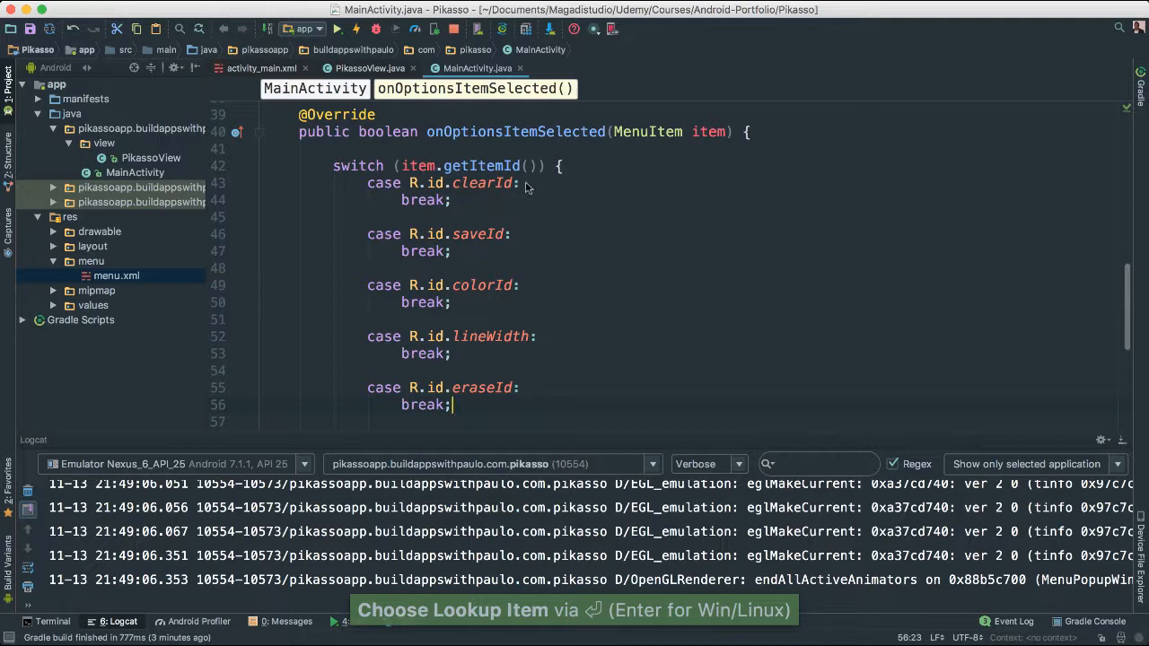
Call pikassoView.clear() inside the clearId case before break
{"action": "key", "text": "Enter"}
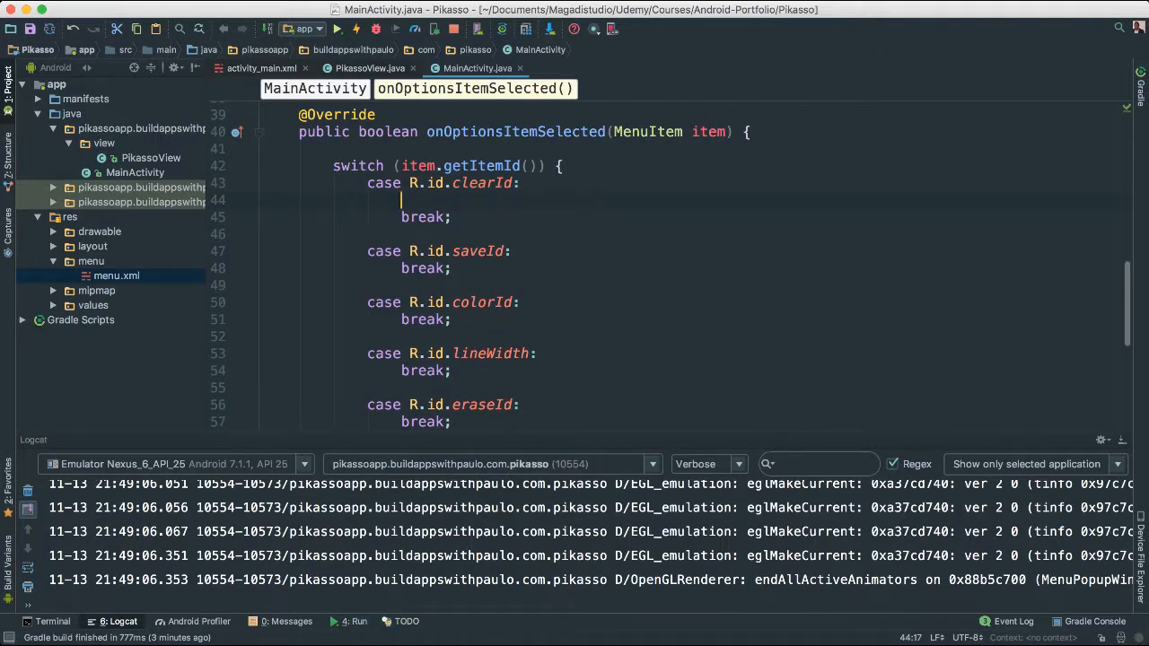
{"action": "type", "text": "pikassoView.cl"}
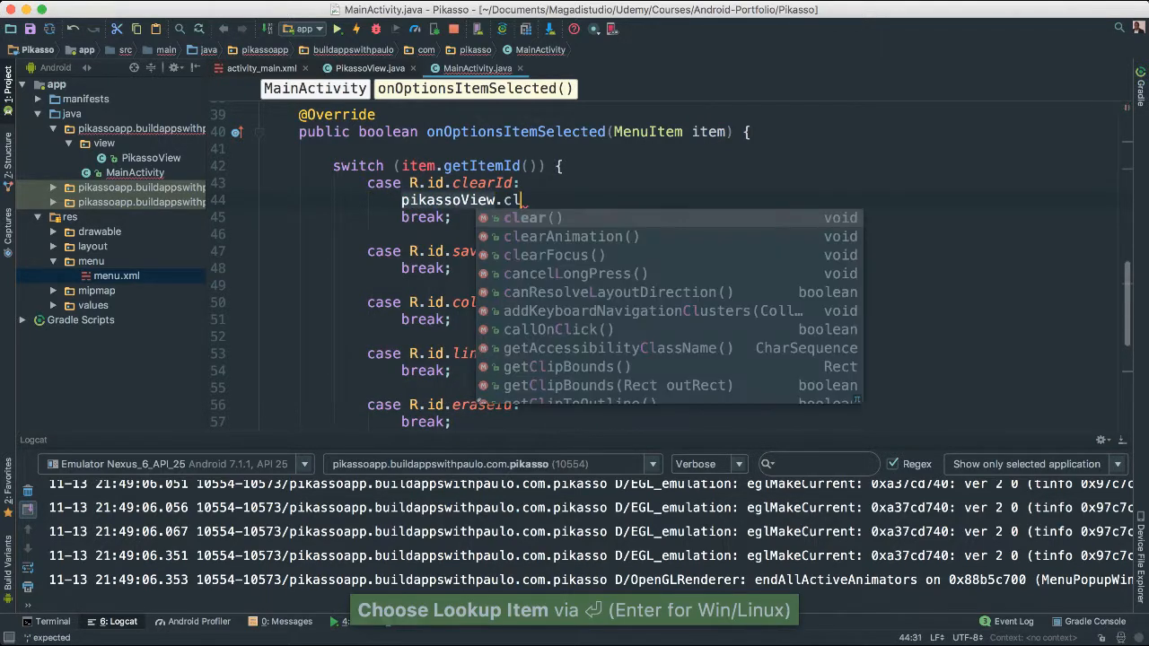
{"action": "key", "text": "Enter"}
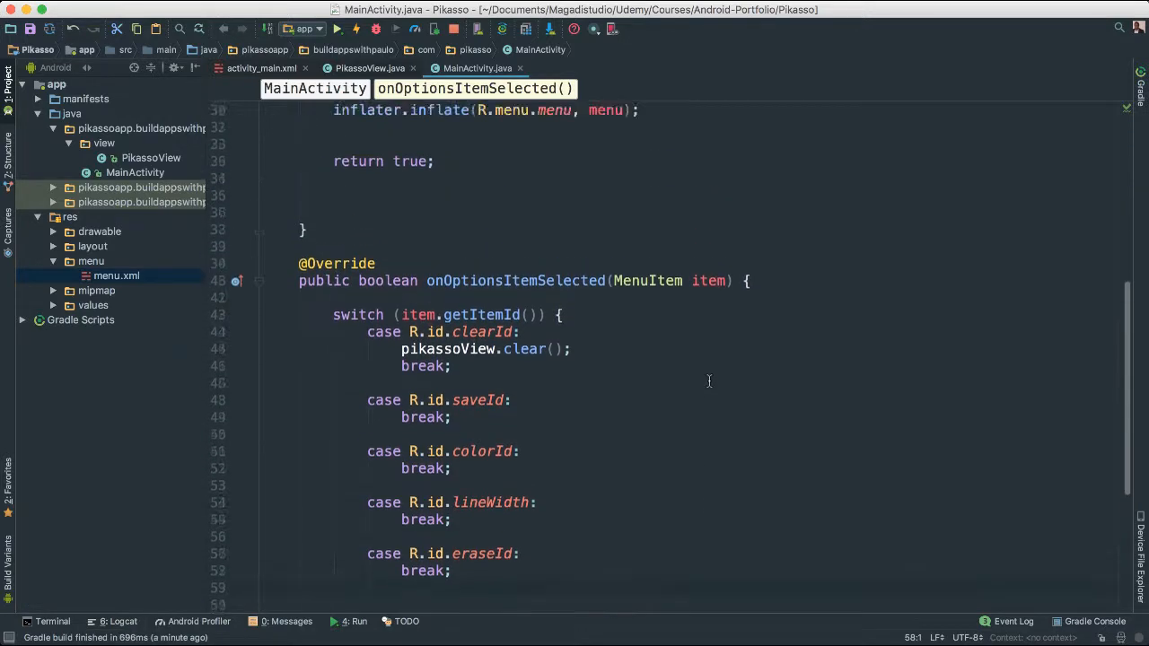
{"action": "scroll", "scroll_direction": "down", "scroll_amount": 3}
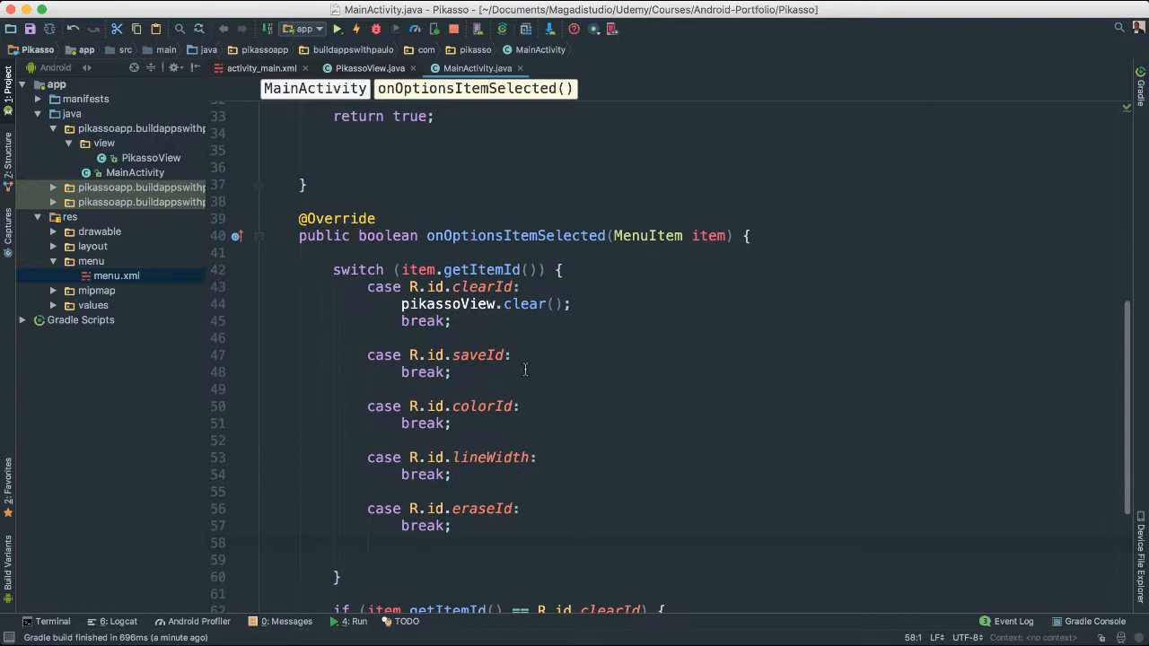
{"action": "mouse_move", "coordinate": [501, 377]}
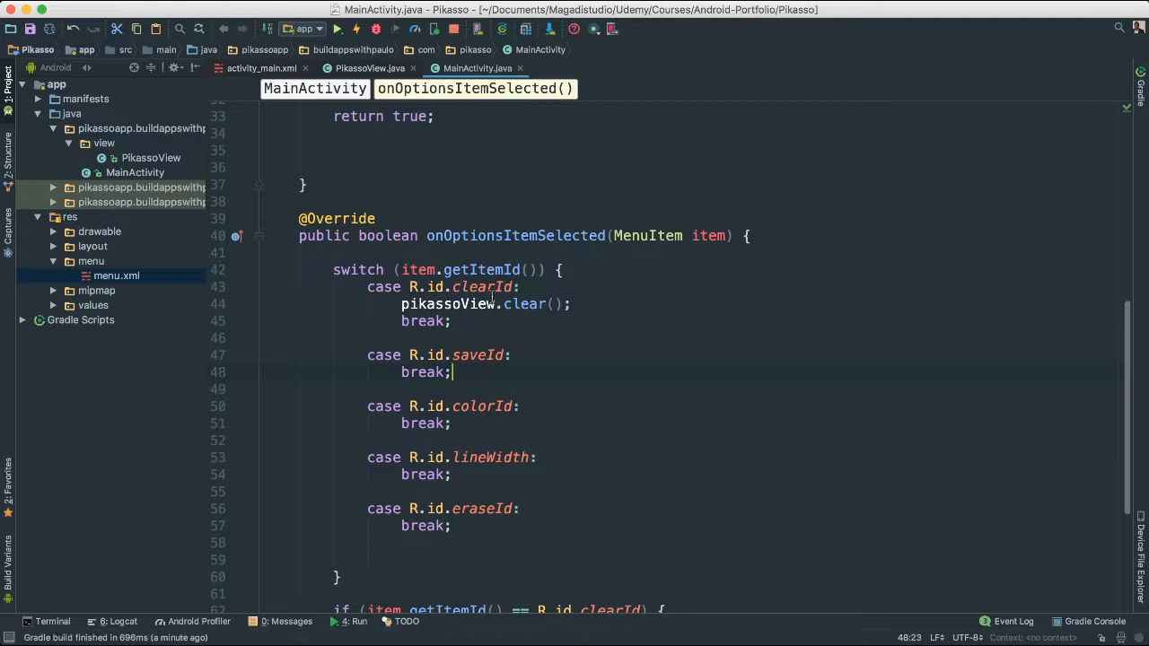
{"action": "mouse_move", "coordinate": [542, 384]}
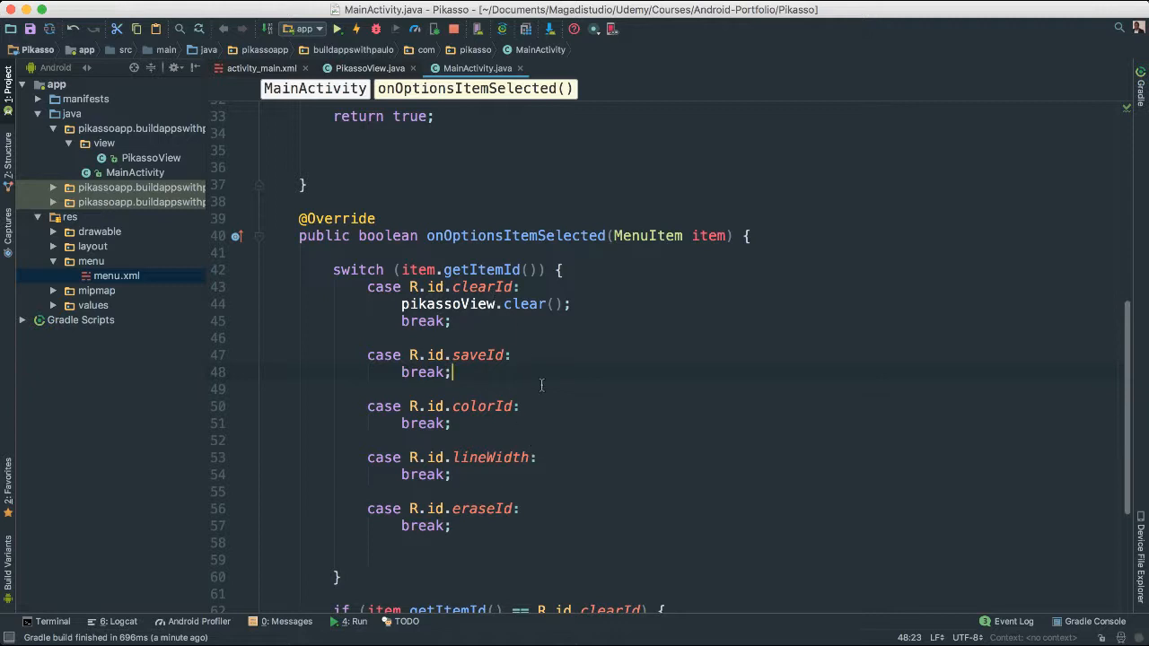